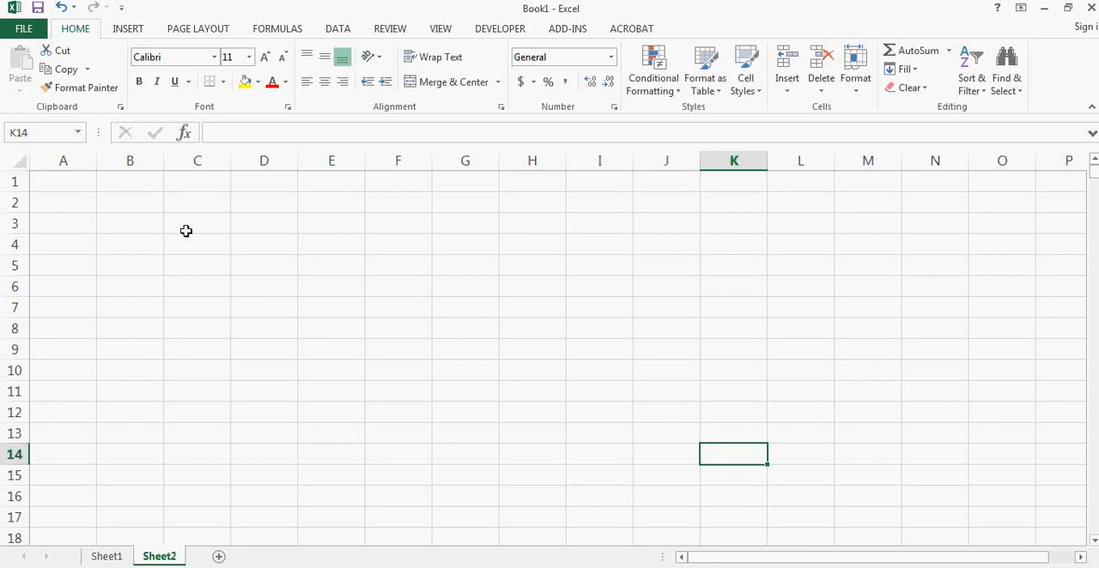
# Label B2 'K =' and enter the strike price 100 beside it.
pyautogui.click(130, 202)
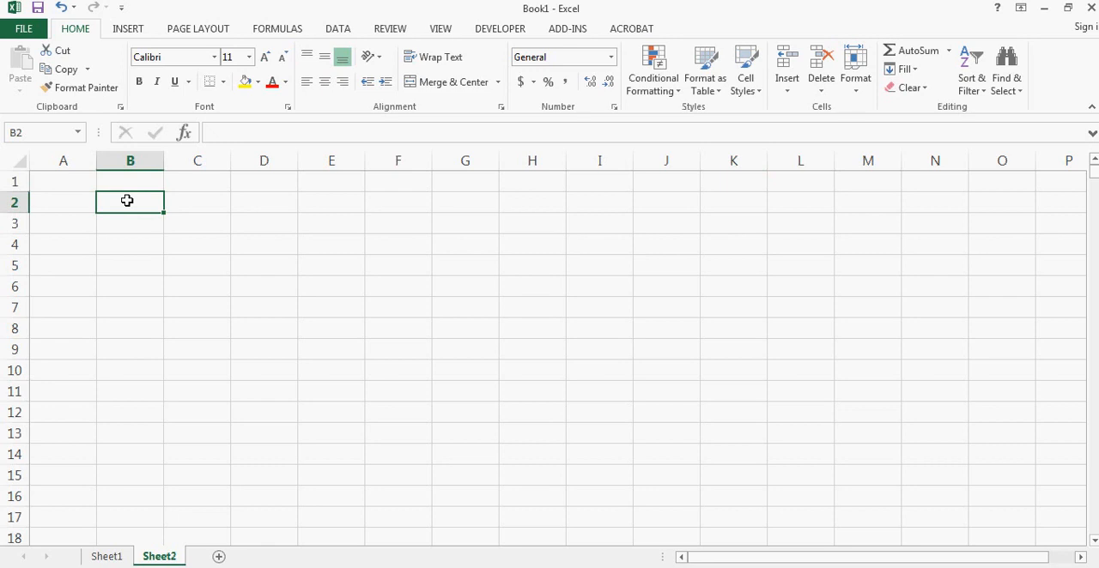
pyautogui.write('K =')
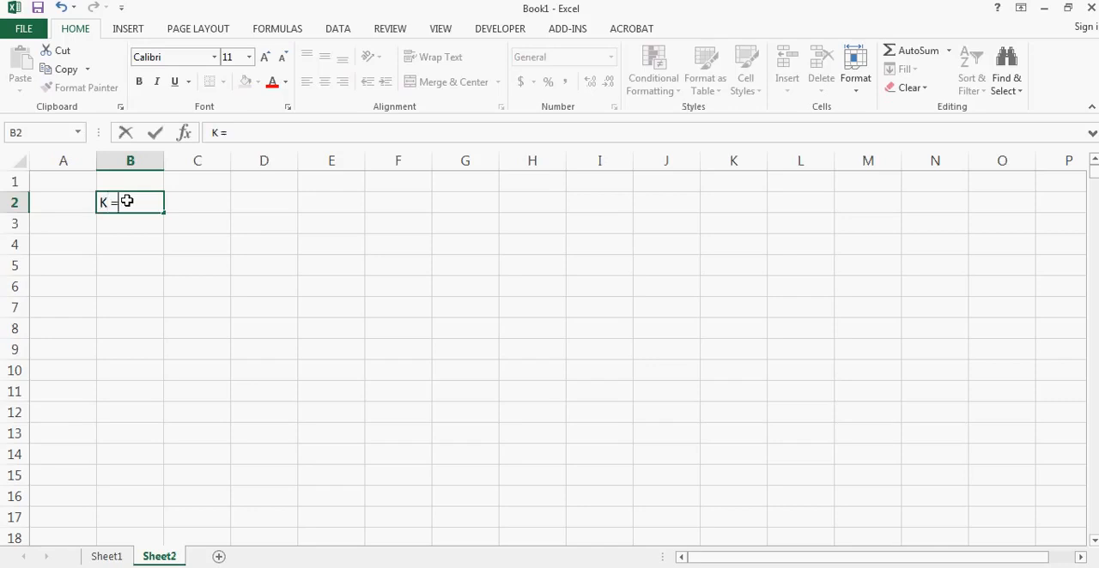
pyautogui.click(197, 202)
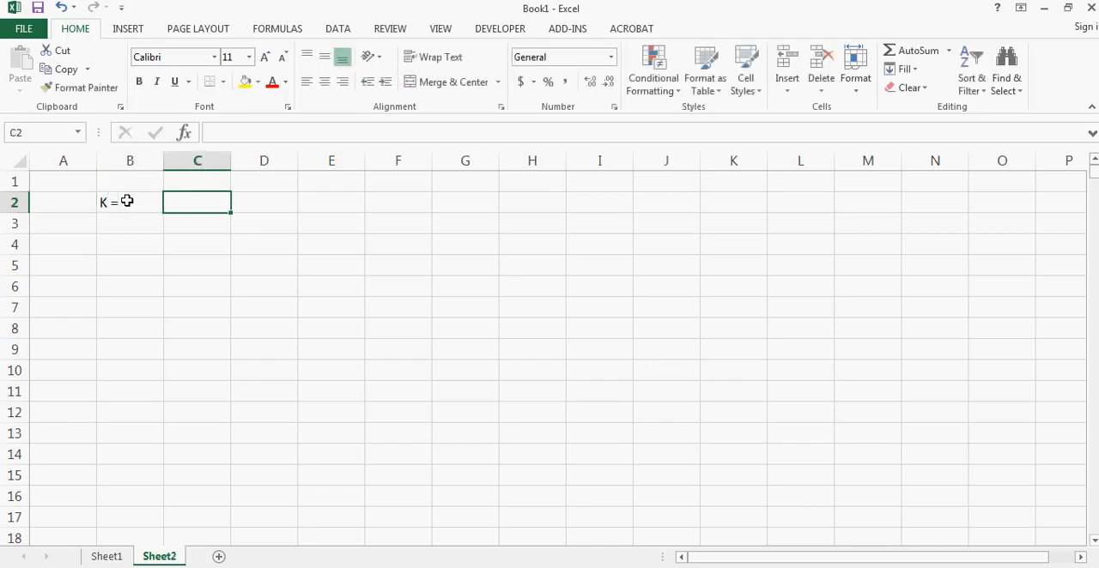
pyautogui.write('100')
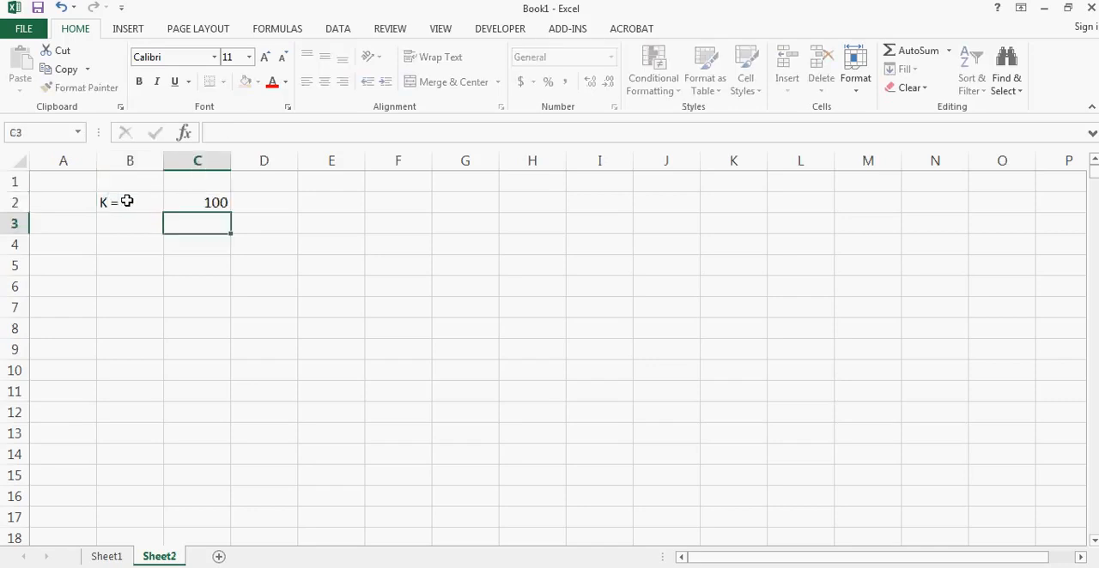
# Label B3 'Premium =' and enter the premium 10 beside it.
pyautogui.write('Pre')
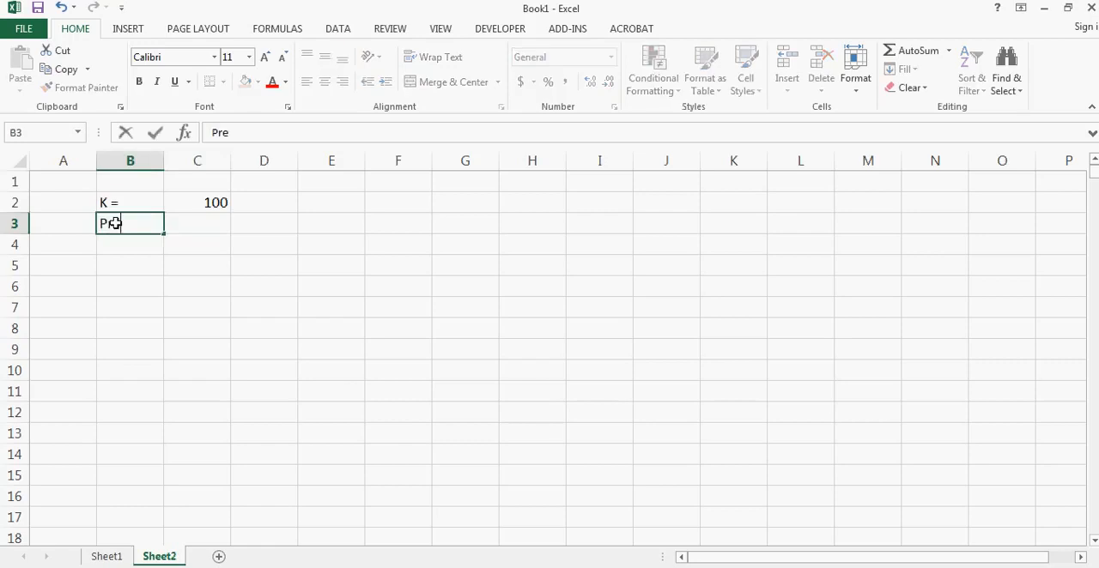
pyautogui.write('mi')
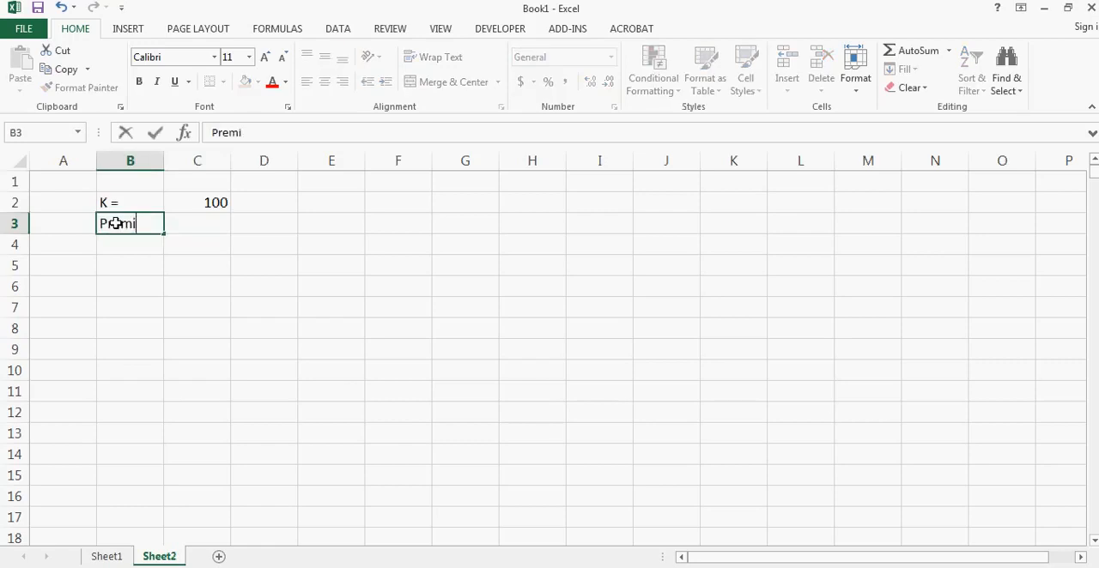
pyautogui.write('Premium =')
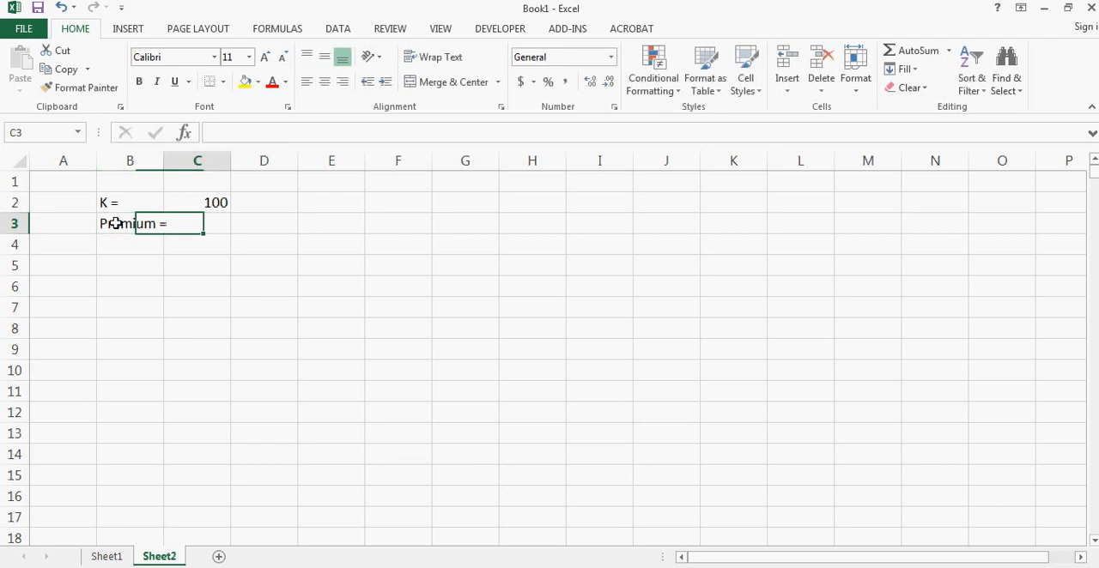
pyautogui.write('10')
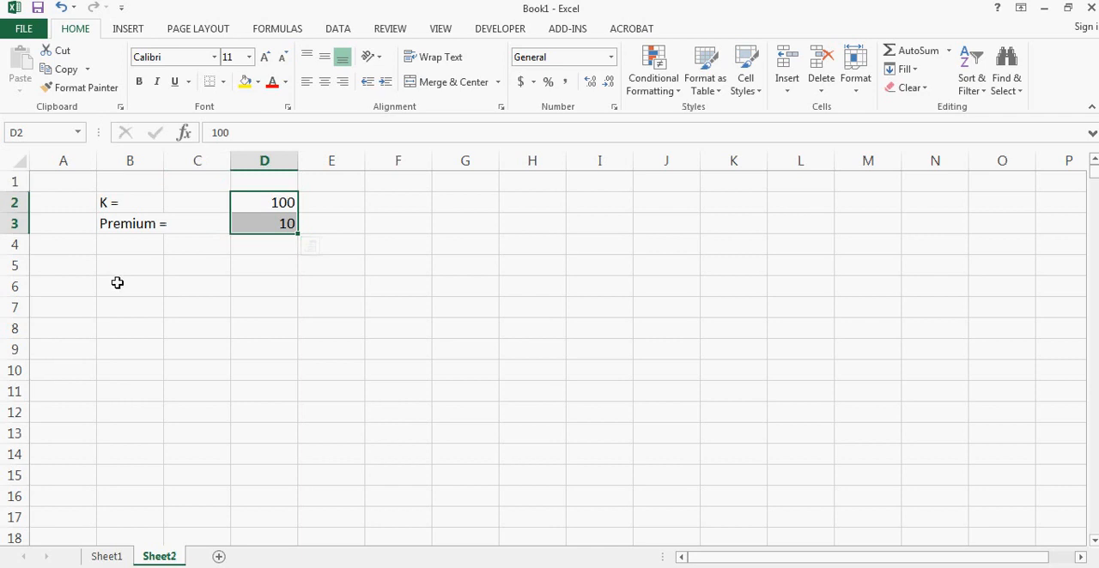
# Add a 'Stock Price' column from 0 with =B7+1 filled down past 140.
pyautogui.write('Stock Price')
pyautogui.click(129, 329)
pyautogui.write('1')
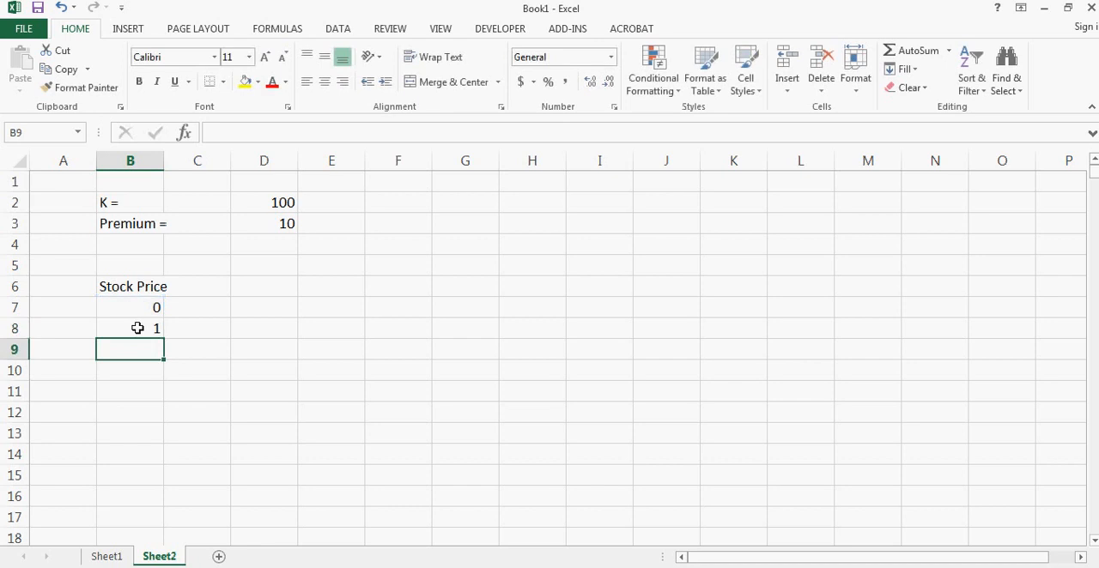
pyautogui.click(131, 328)
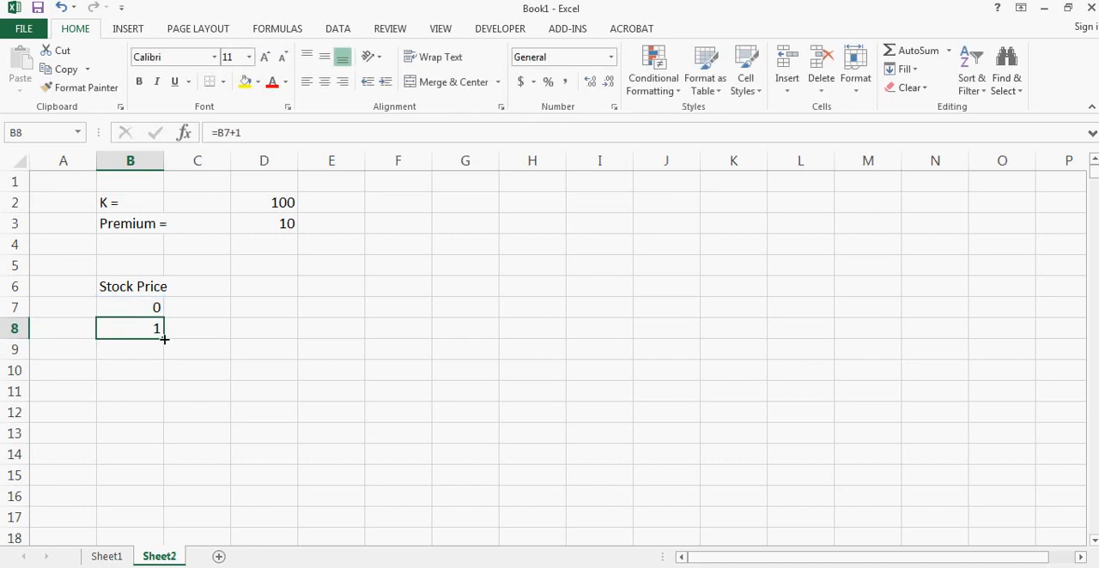
pyautogui.scroll(-3)
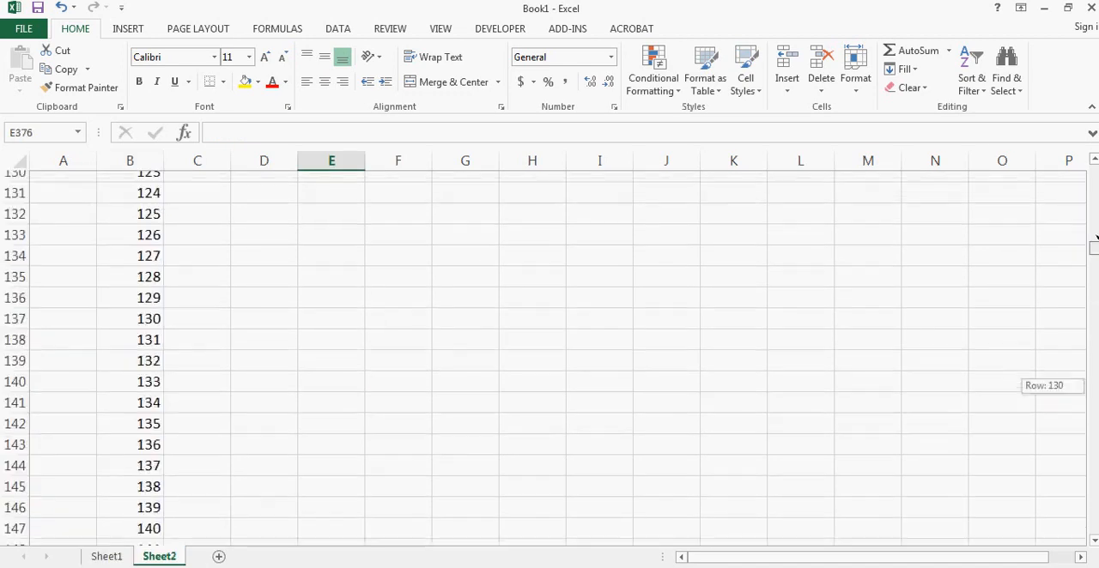
pyautogui.scroll(3)
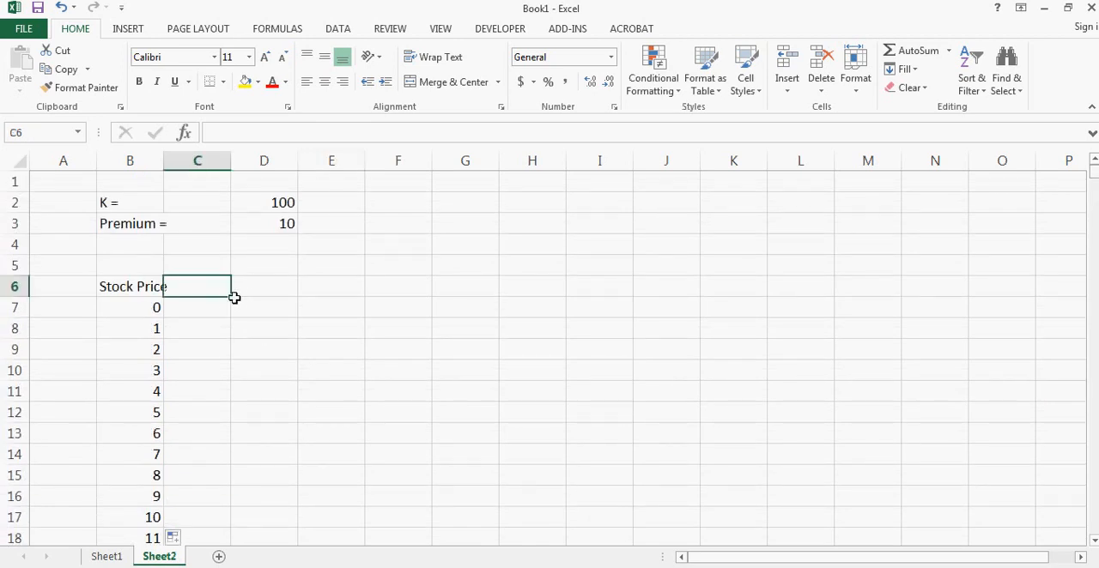
# Type the header 'Value of Put Option' in C6.
pyautogui.write('C')
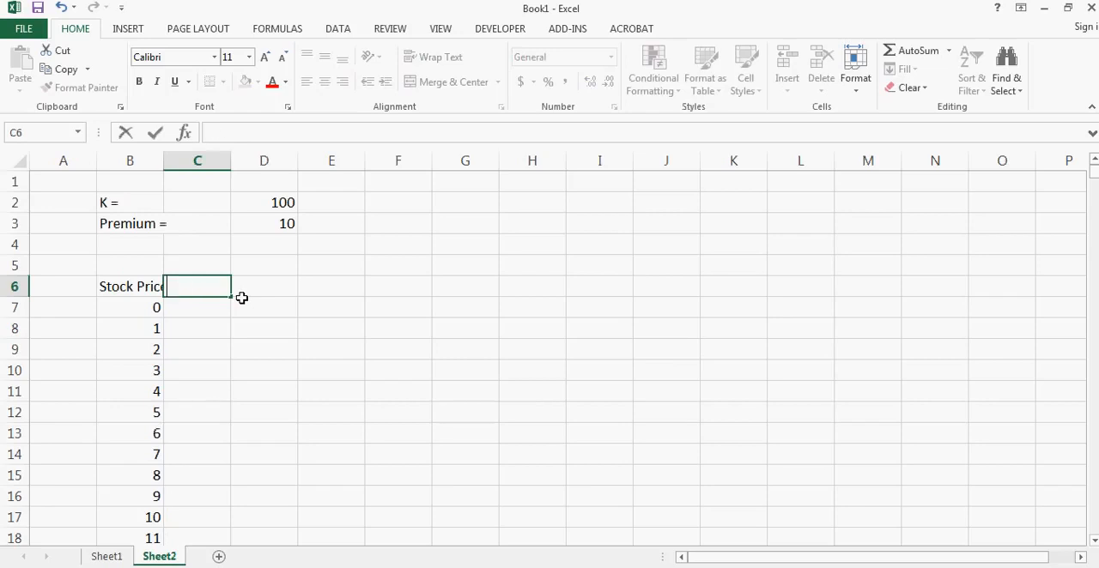
pyautogui.write('Value of P')
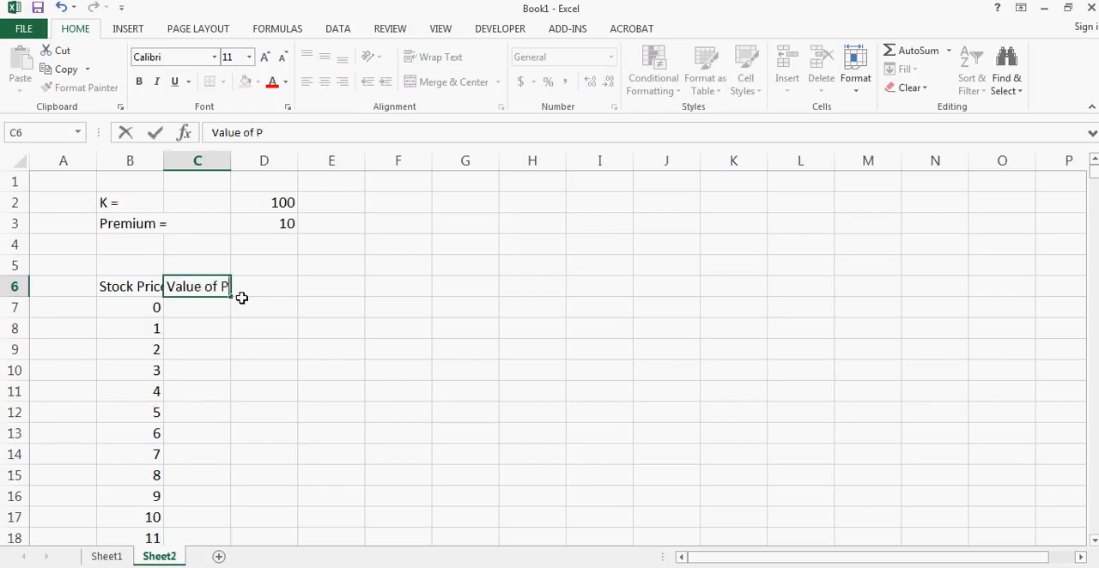
pyautogui.write('ut Option')
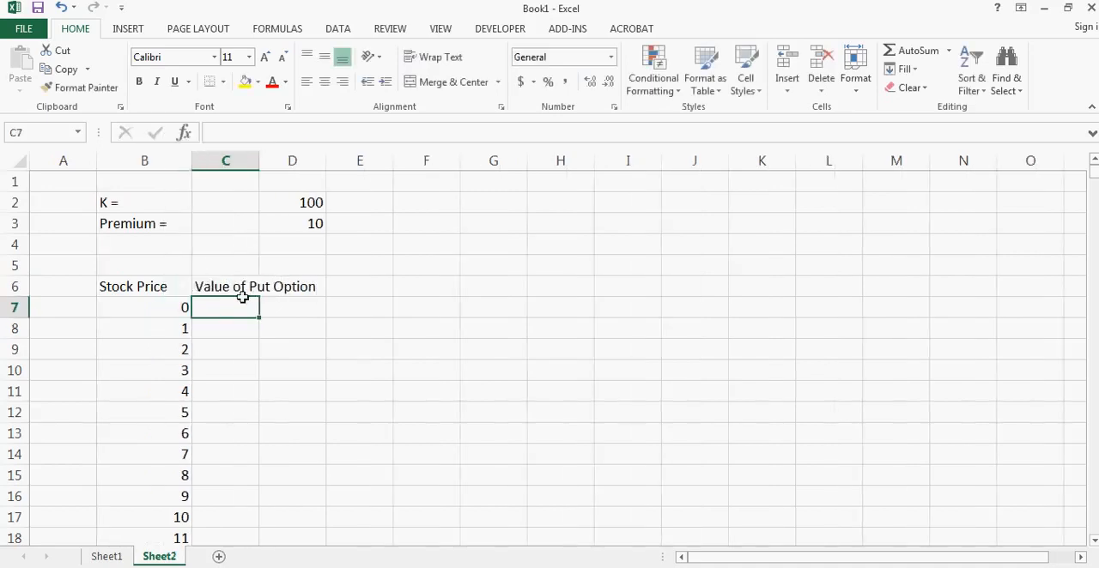
# Enter the put payoff =IF(B7<D2,D$2-B7,0) in C7, giving 100.
pyautogui.write('=if(B7')
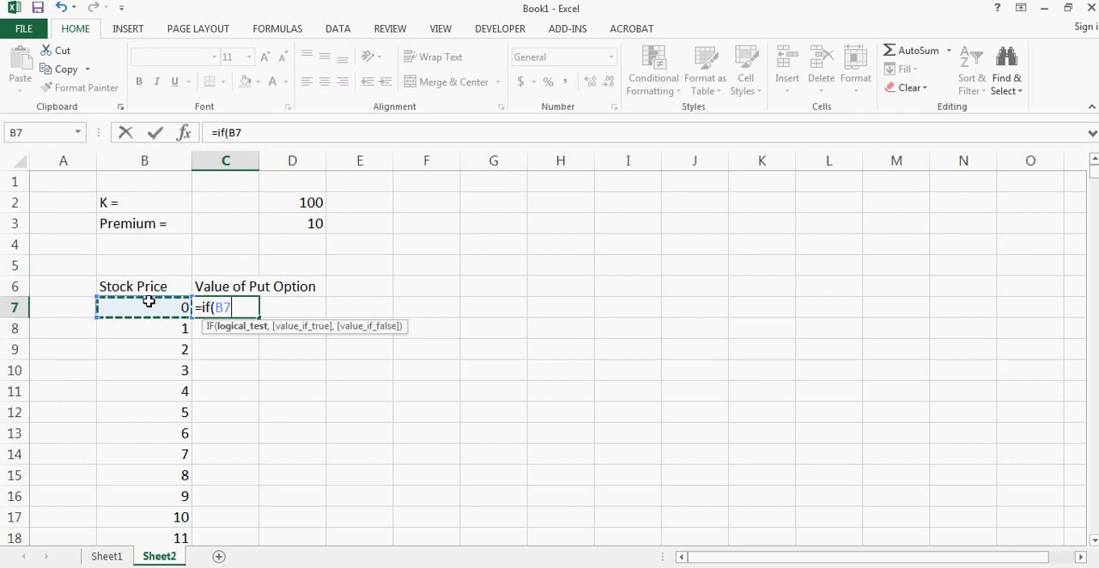
pyautogui.write('<')
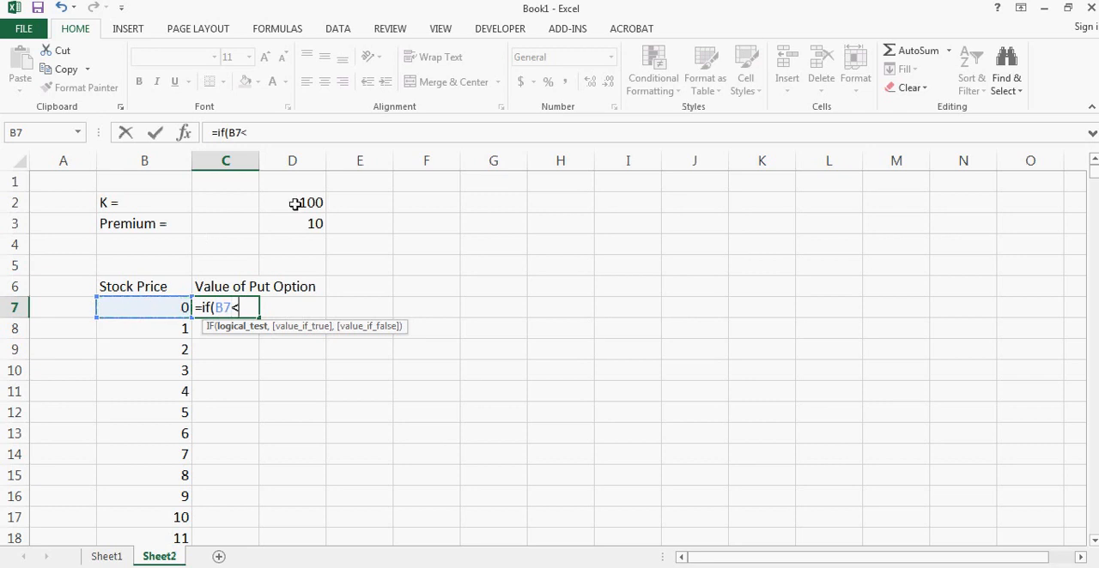
pyautogui.click(292, 203)
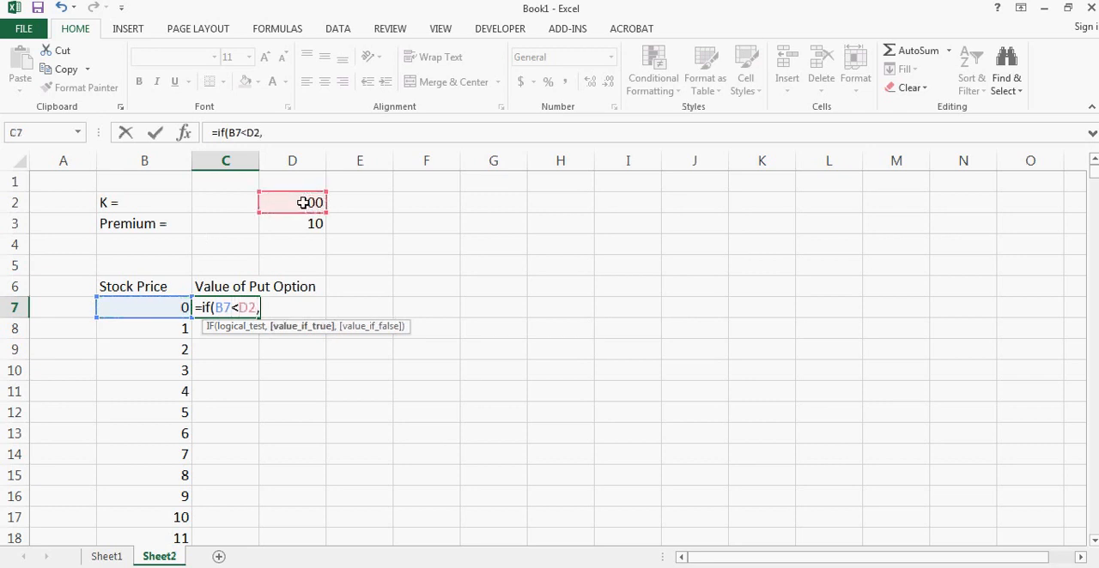
pyautogui.write('(')
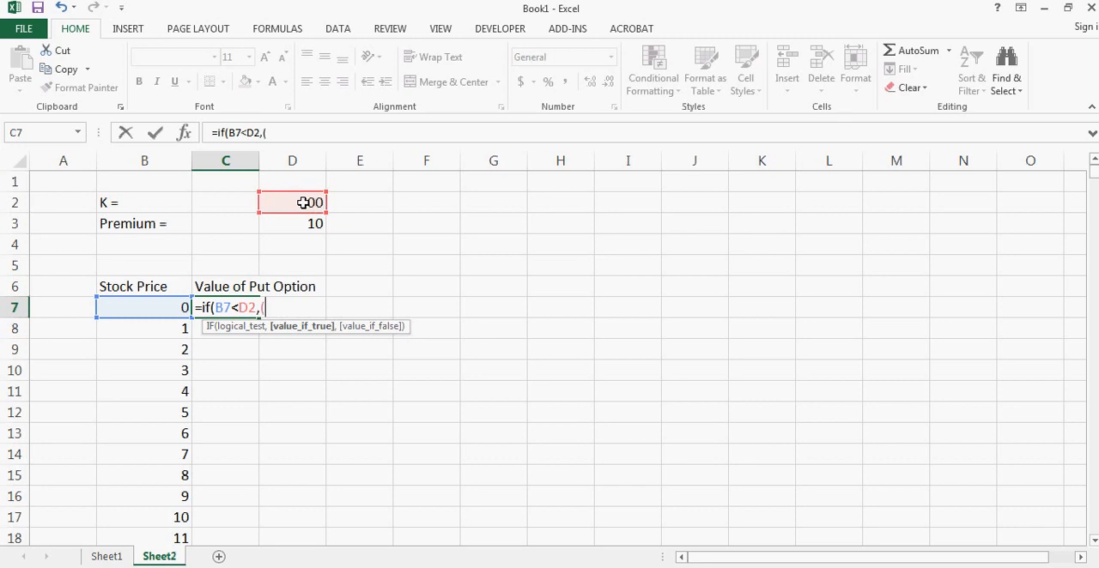
pyautogui.click(293, 203)
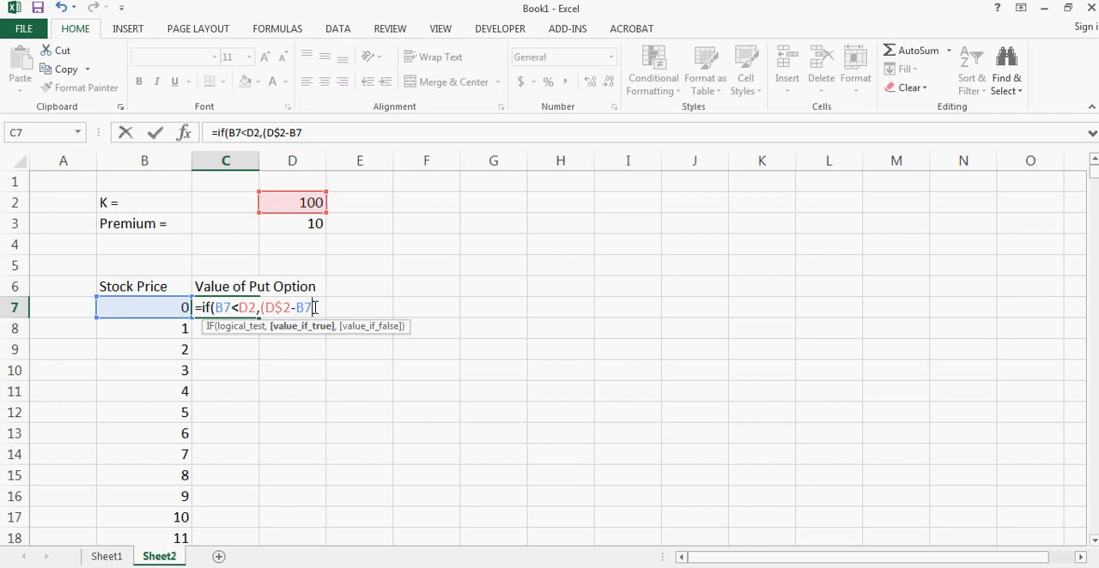
pyautogui.write(',')
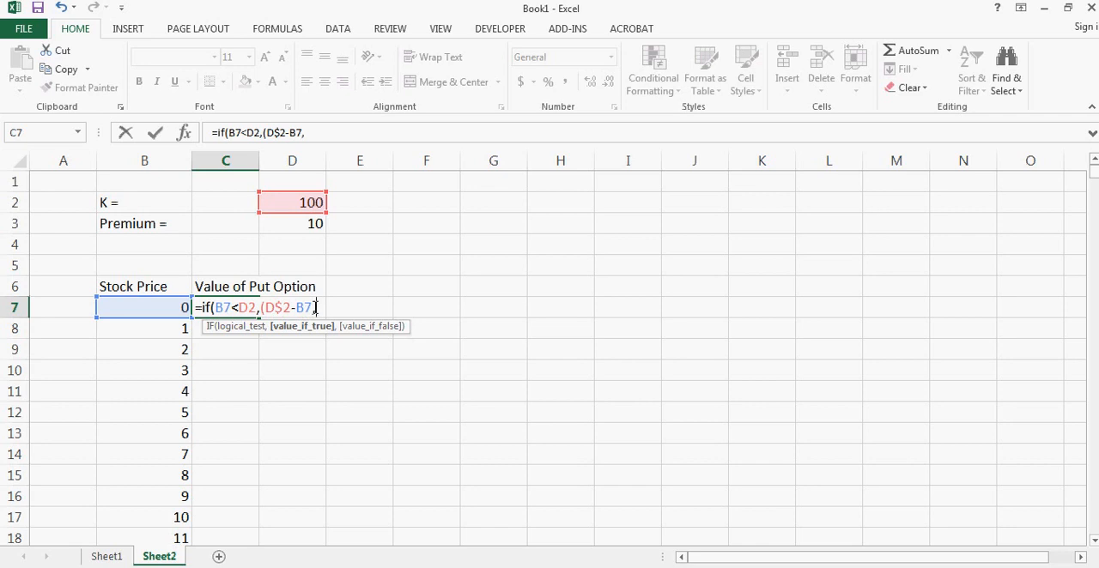
pyautogui.write('0')
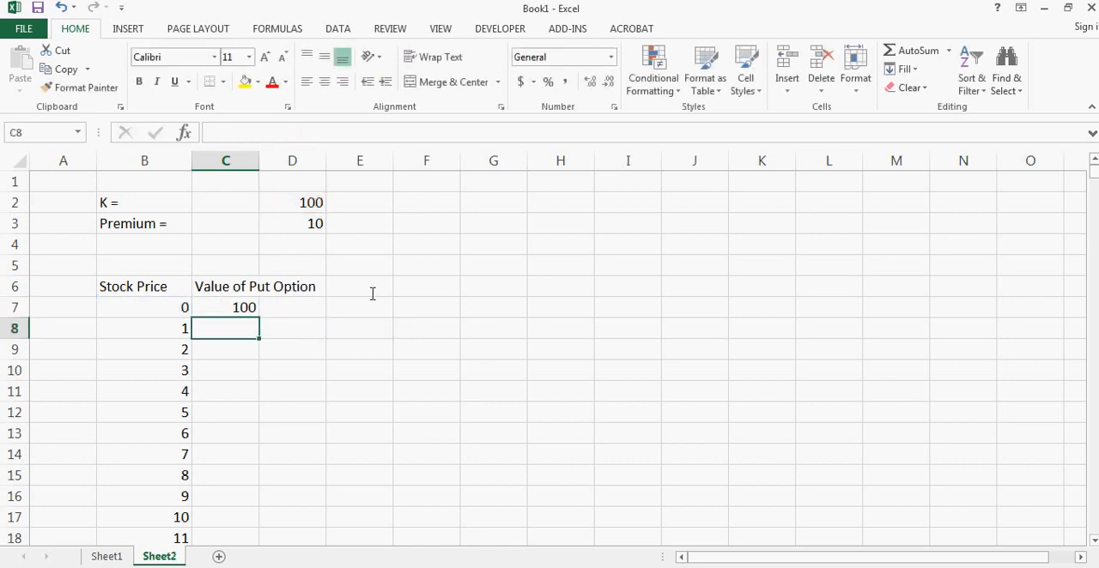
# Fill =IF(B7<D$2,D$2-B7,0) down the put value column, giving 100, 99, 98….
pyautogui.click(225, 306)
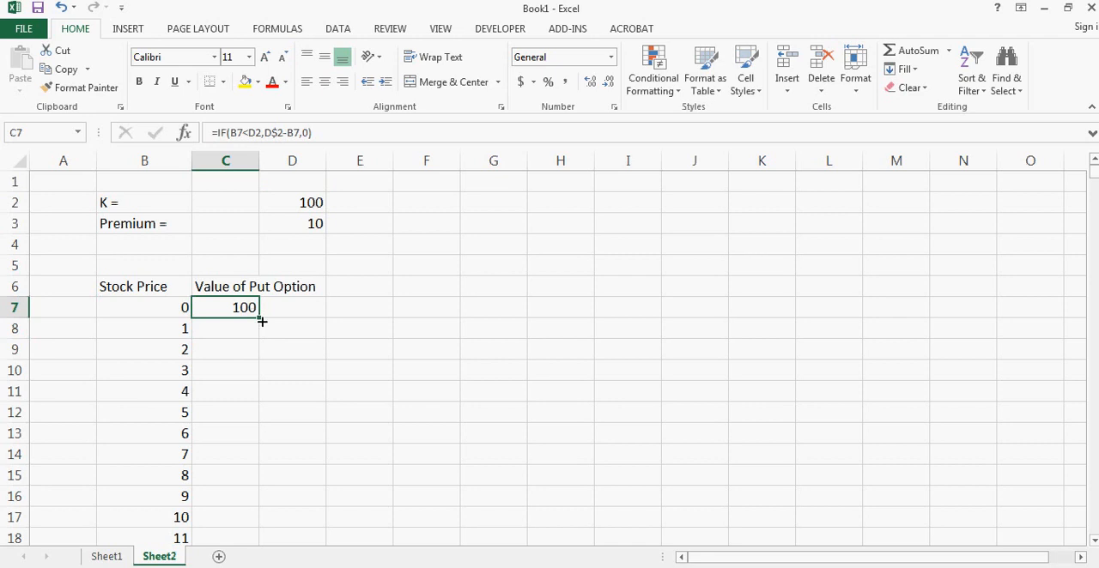
pyautogui.moveTo(262, 318); pyautogui.dragTo(247, 329)
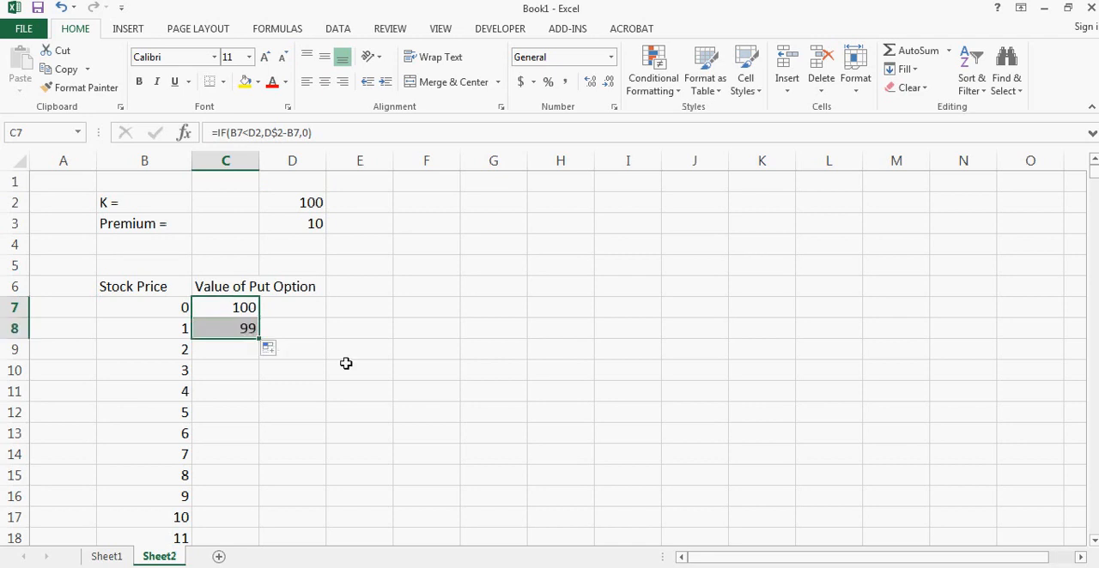
pyautogui.click(359, 370)
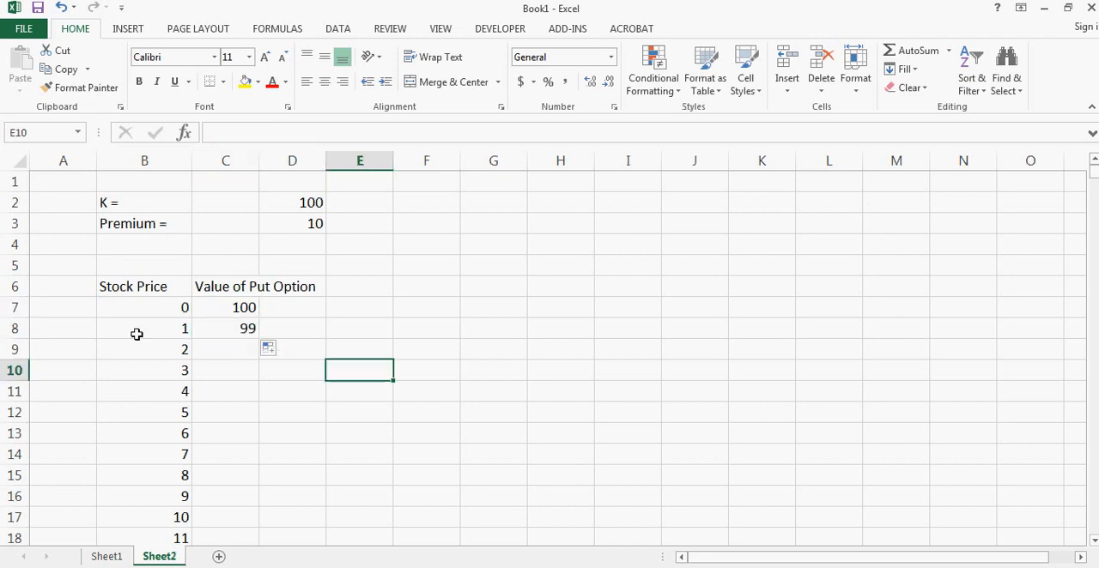
pyautogui.click(226, 328)
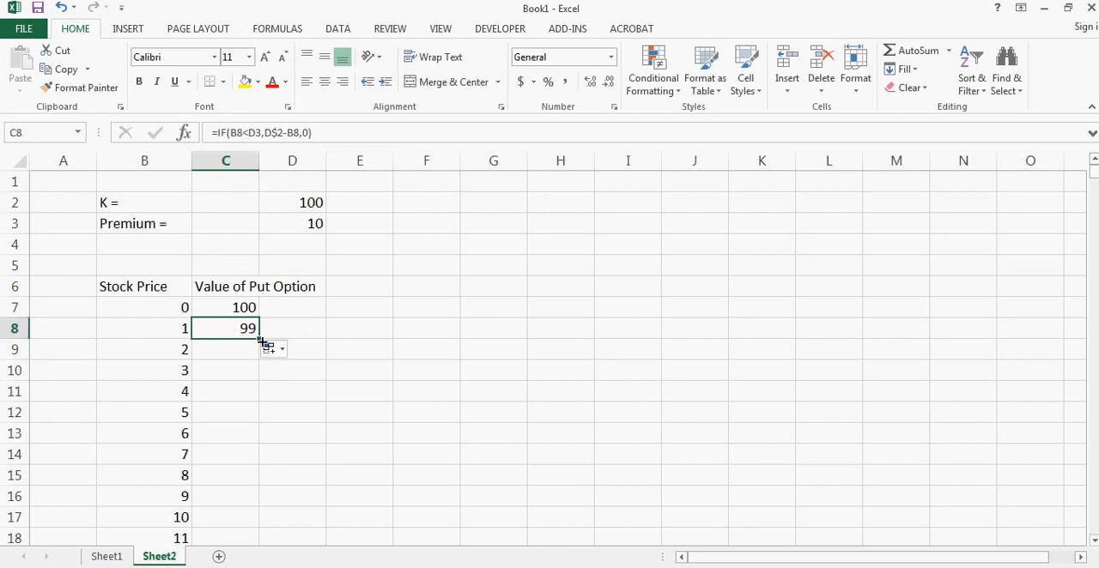
pyautogui.moveTo(260, 338); pyautogui.dragTo(252, 495)
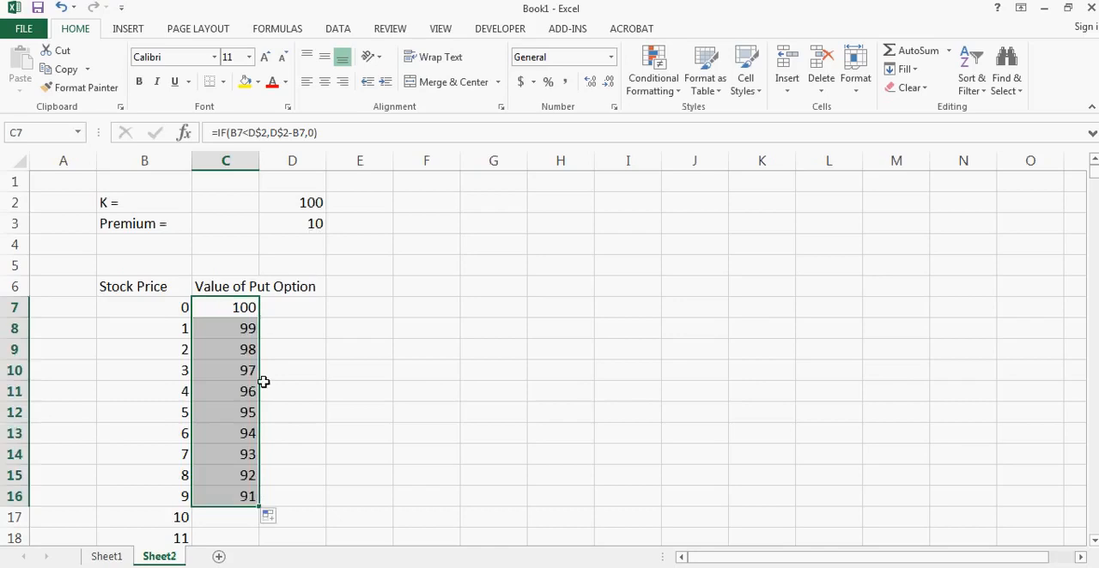
pyautogui.click(226, 495)
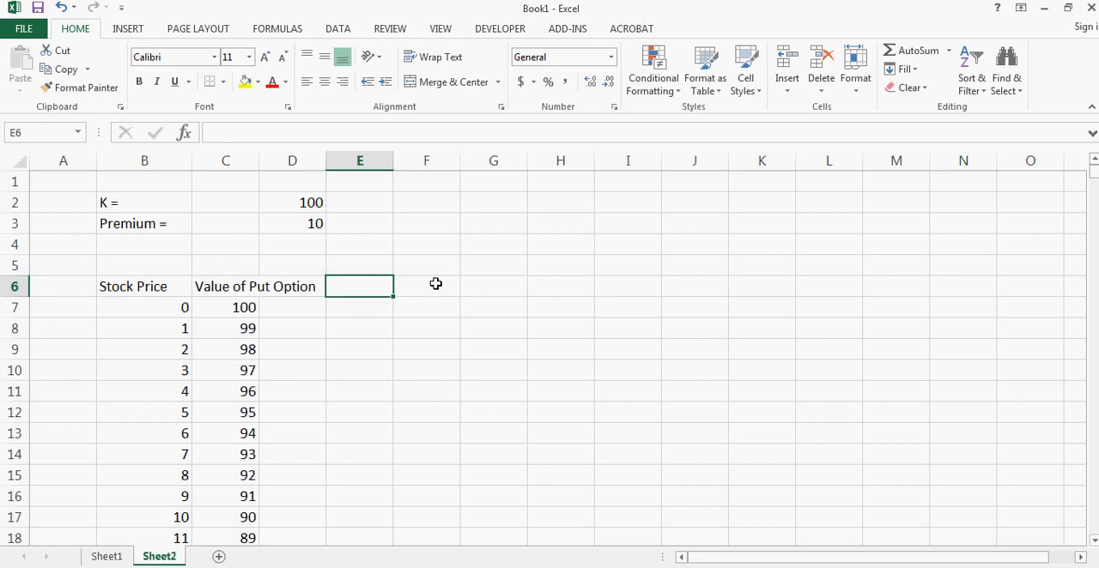
# Add a 'Profit' header and =C7-D$3, filled down to show 90, 89, 88….
pyautogui.write('Profit')
pyautogui.click(360, 307)
pyautogui.write('=C7')
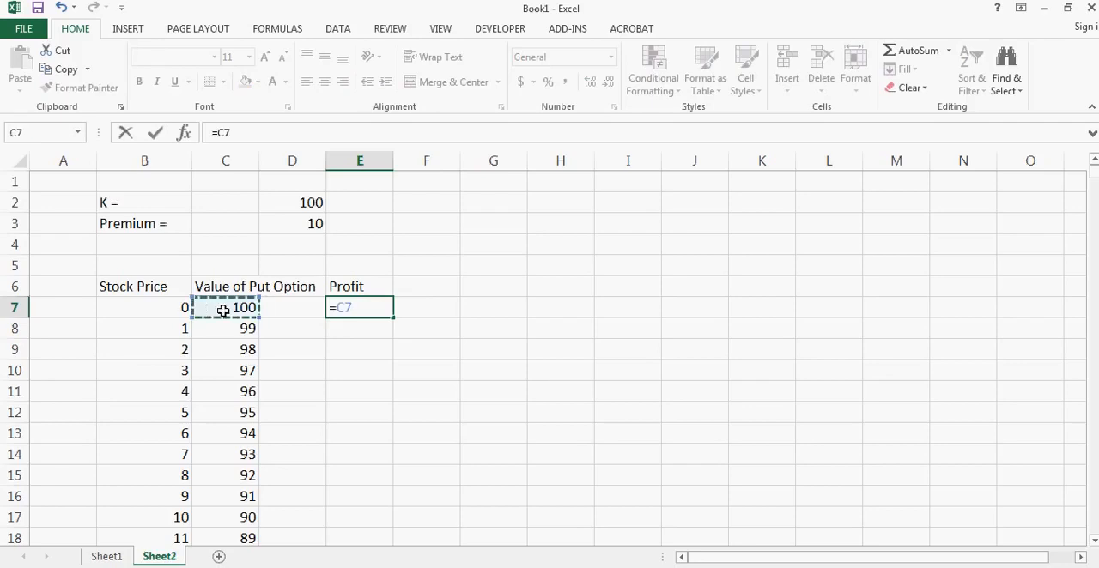
pyautogui.click(292, 223)
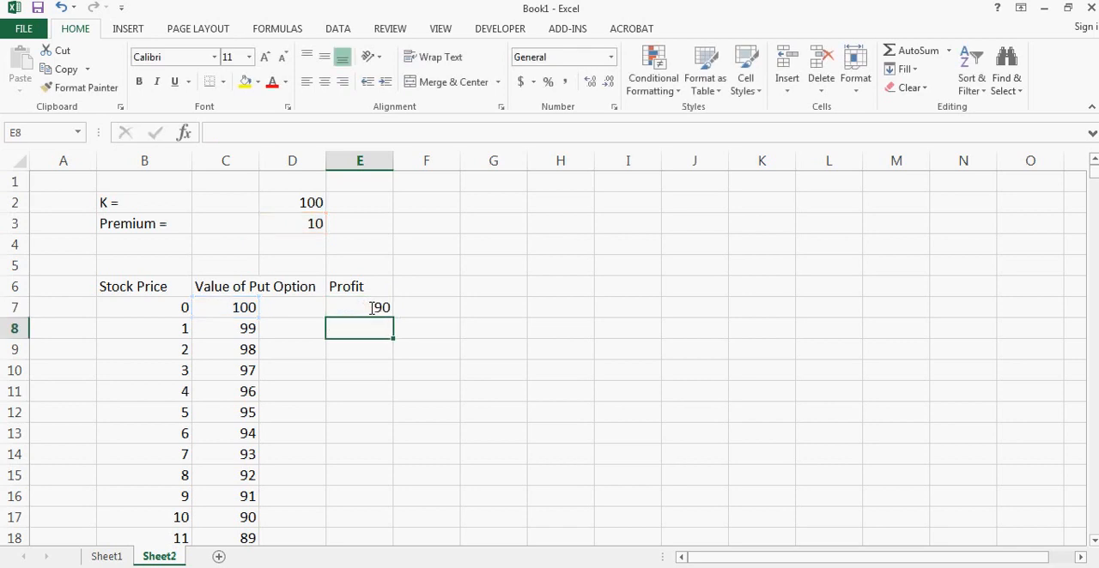
pyautogui.click(359, 307)
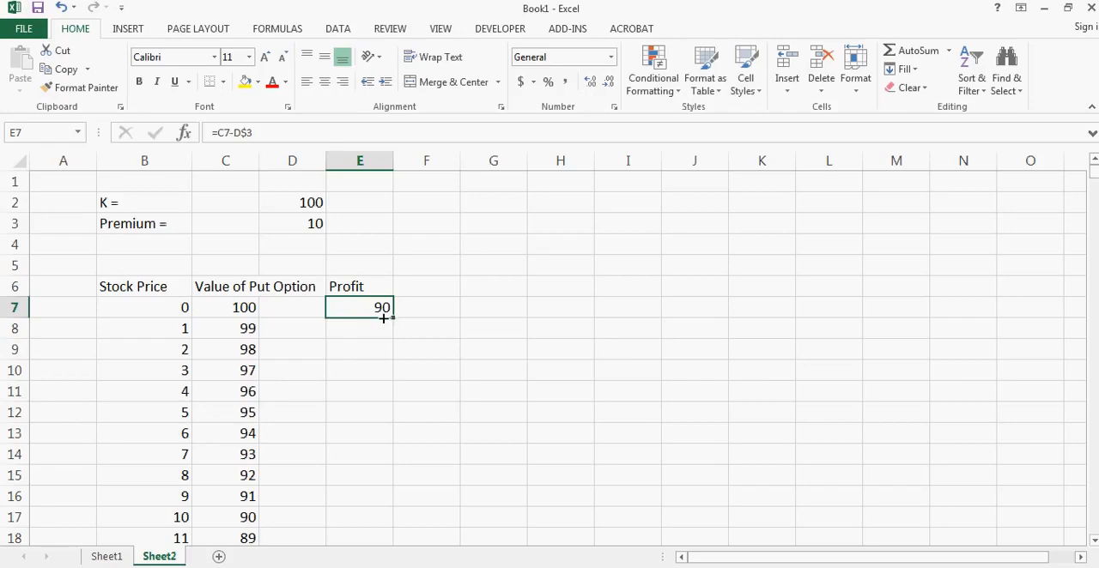
pyautogui.click(292, 308)
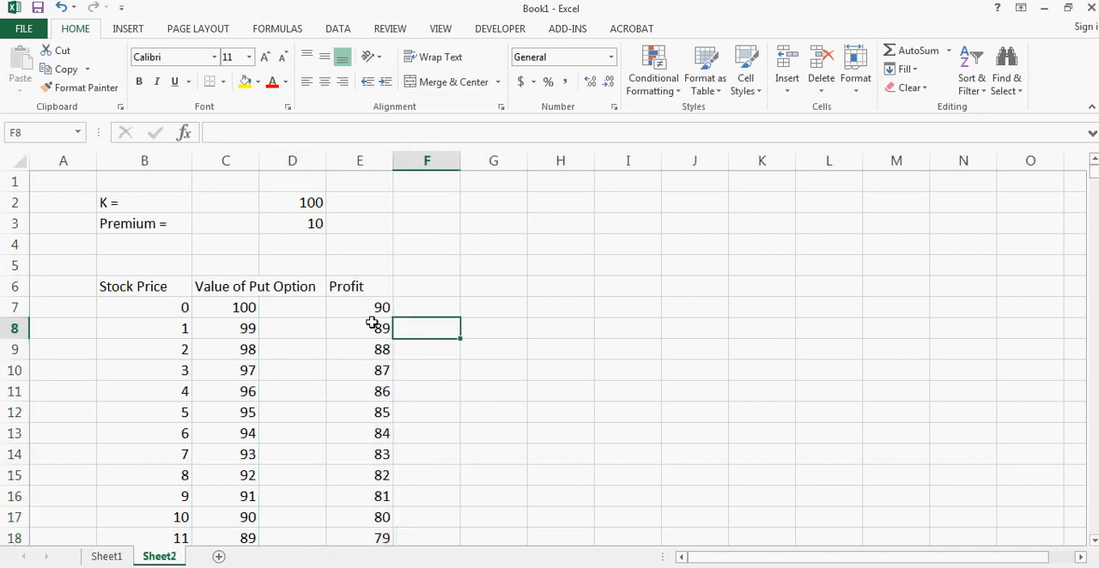
pyautogui.click(360, 308)
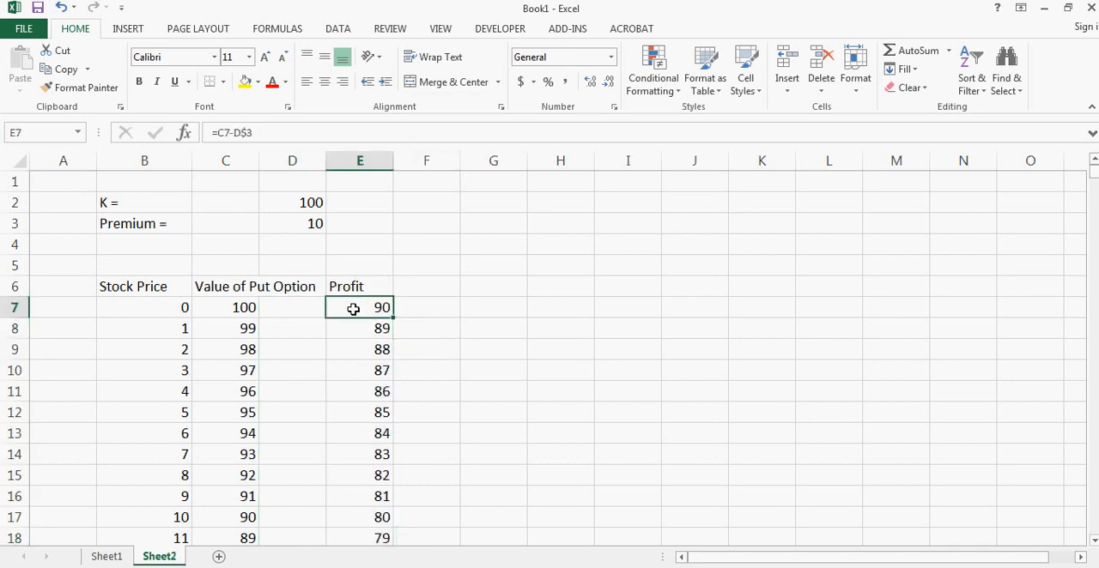
pyautogui.scroll(-3)
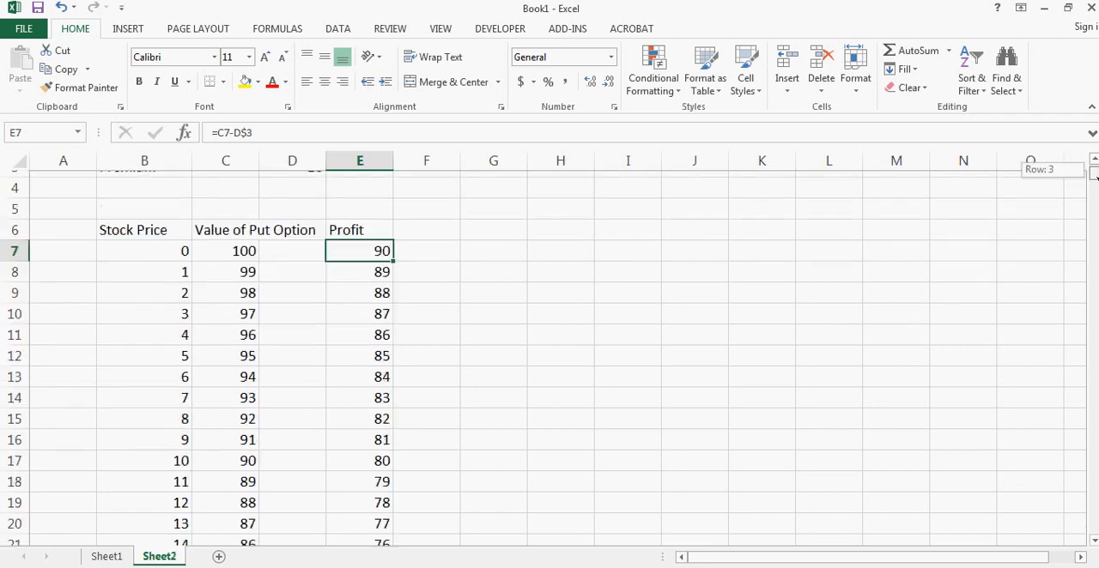
pyautogui.scroll(-3)
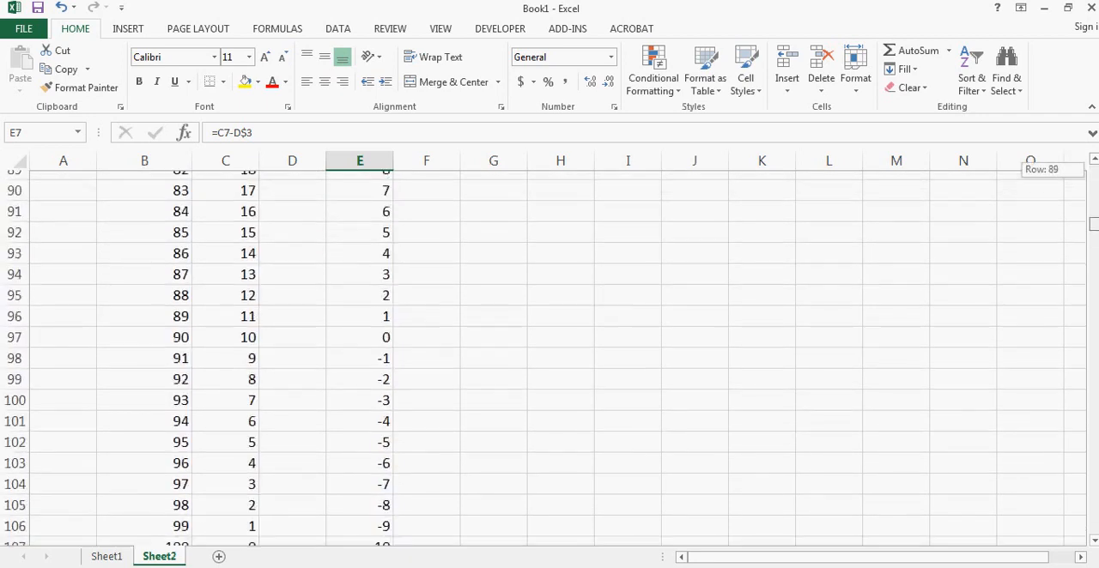
pyautogui.scroll(-3)
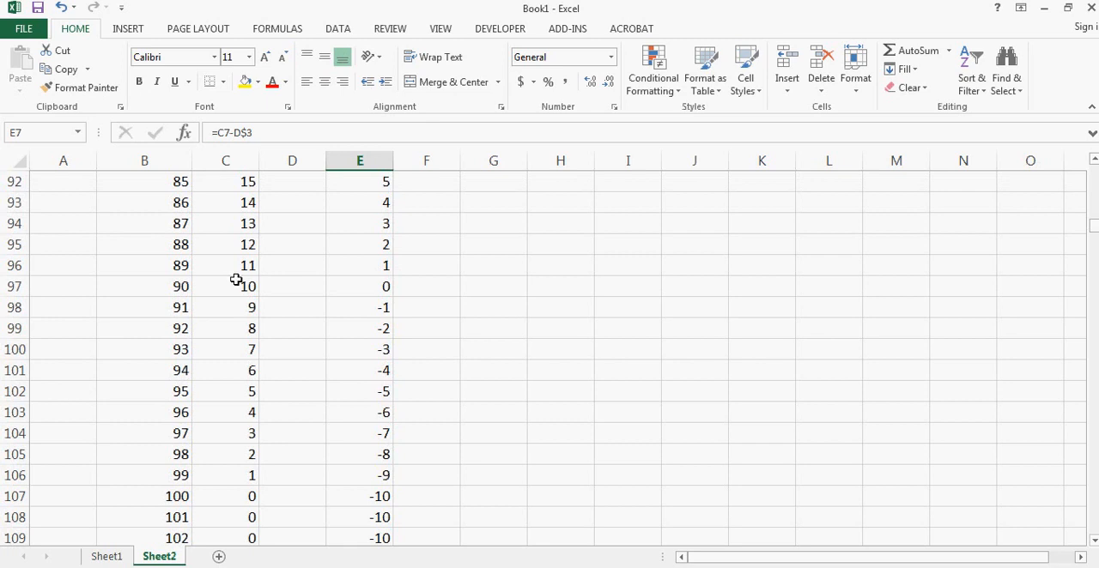
pyautogui.moveTo(289, 432)
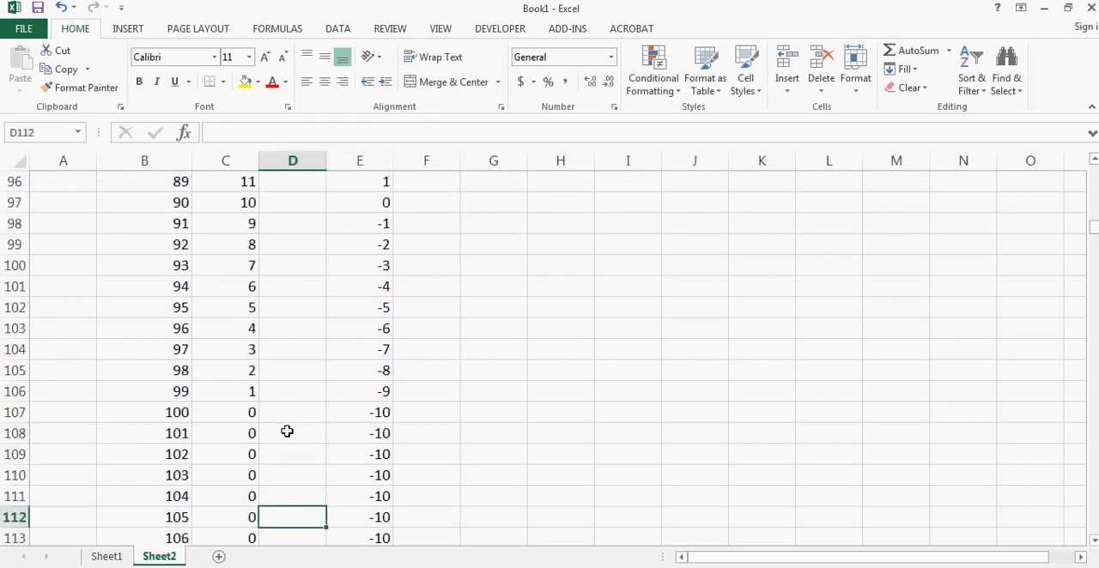
pyautogui.scroll(-3)
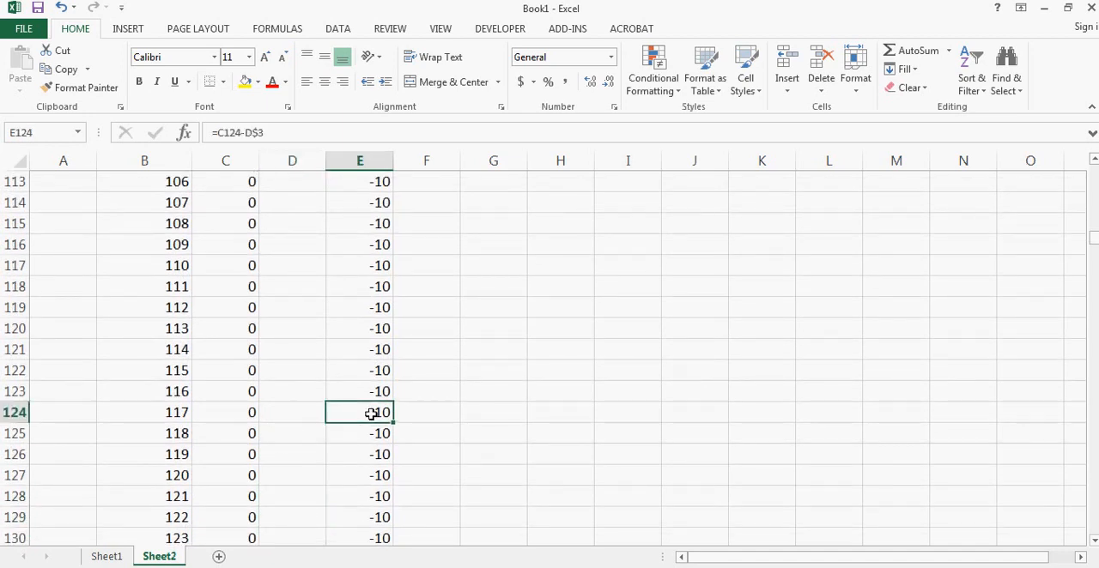
pyautogui.moveTo(1090, 240)
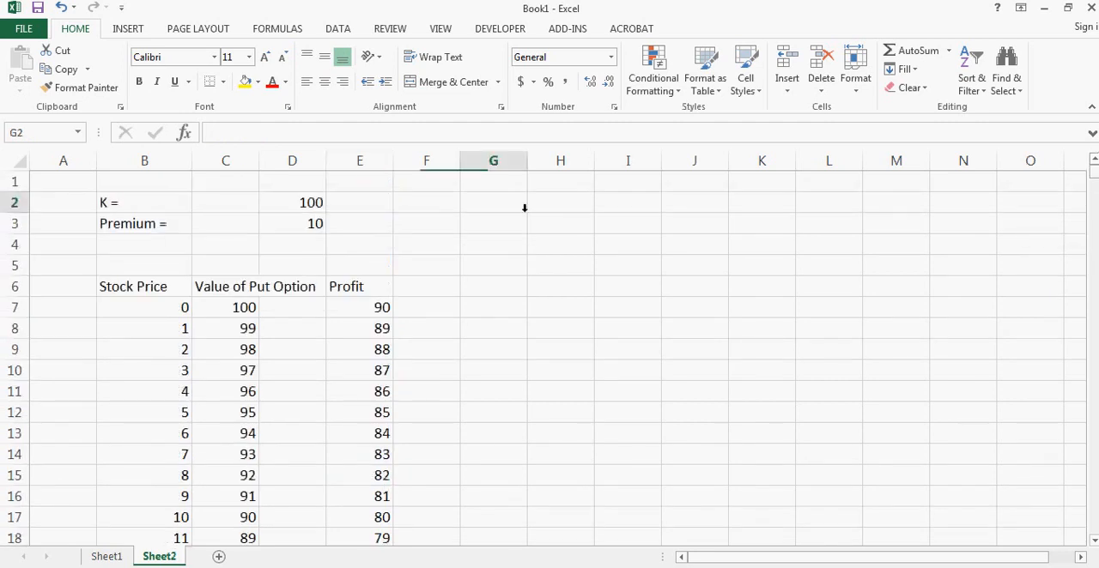
# Select empty cell G2 and insert an empty scatter chart with straight lines.
pyautogui.click(492, 201)
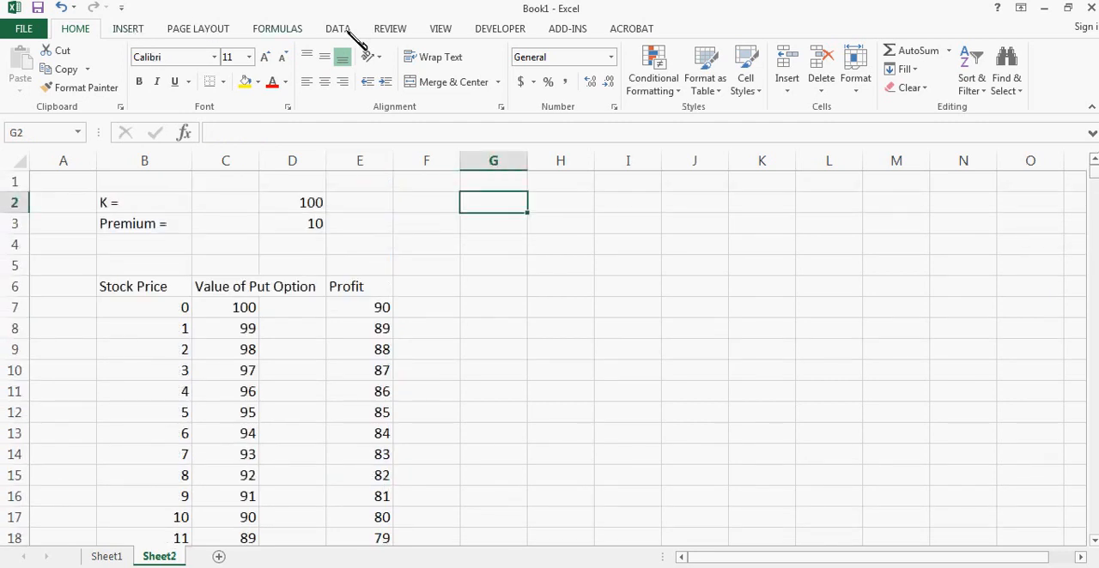
pyautogui.click(128, 29)
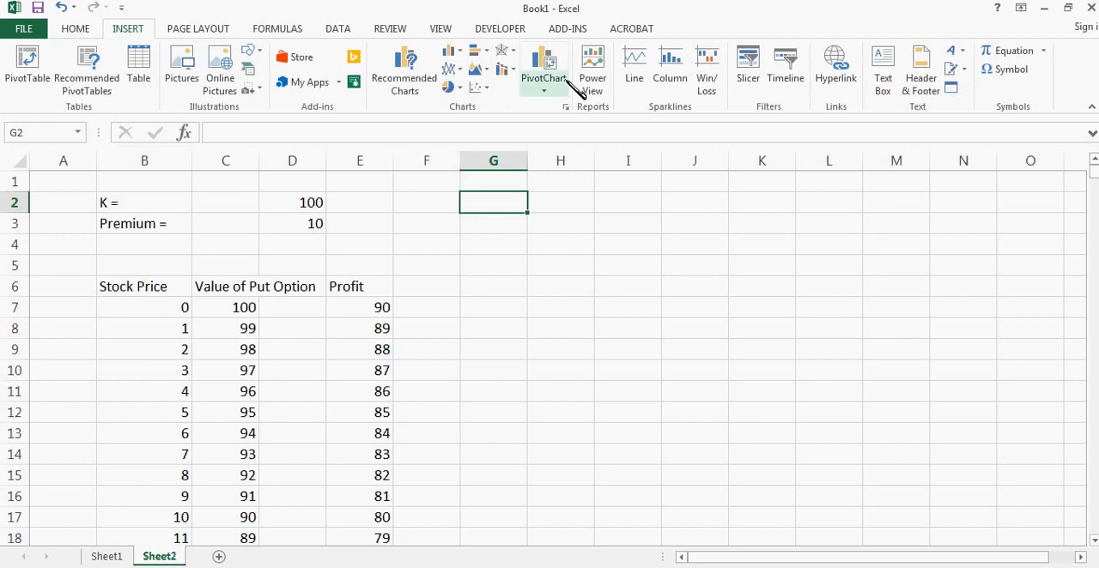
pyautogui.click(543, 65)
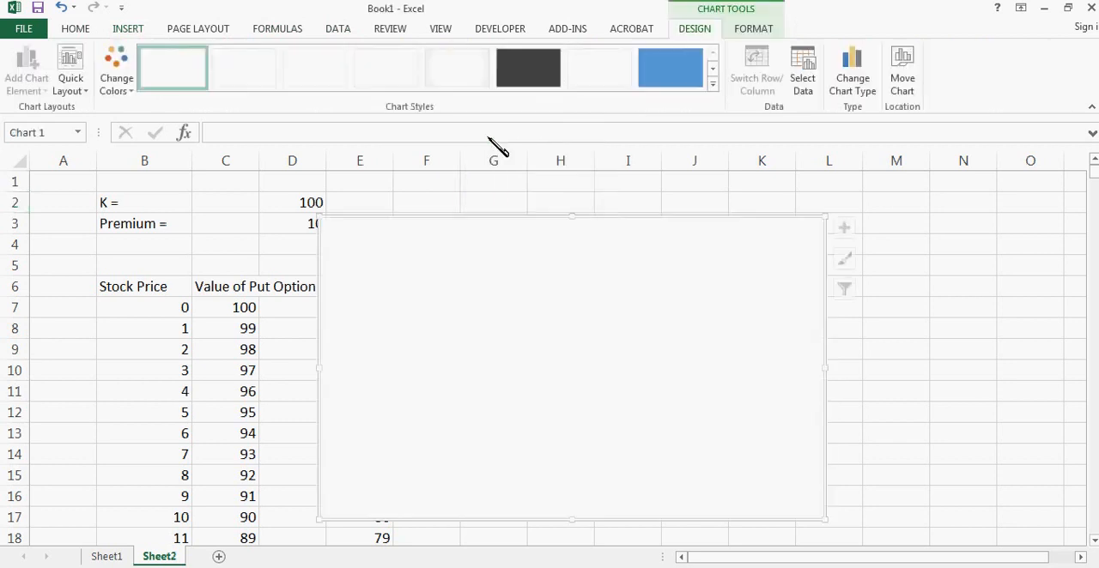
pyautogui.moveTo(598, 216)
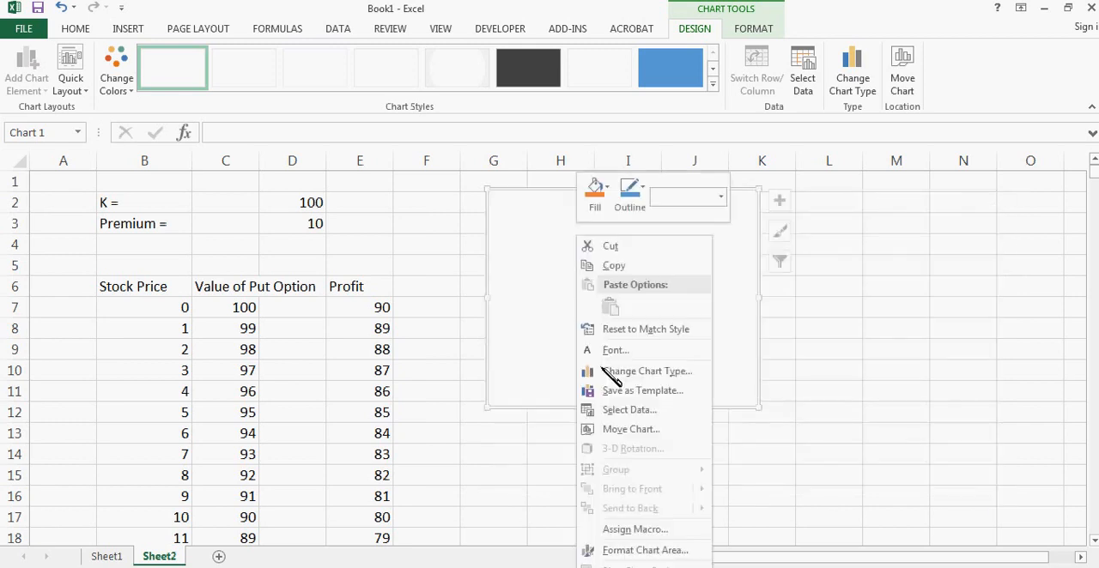
# Add a chart series with X values B7:B400 and Y values E7:E400.
pyautogui.click(629, 410)
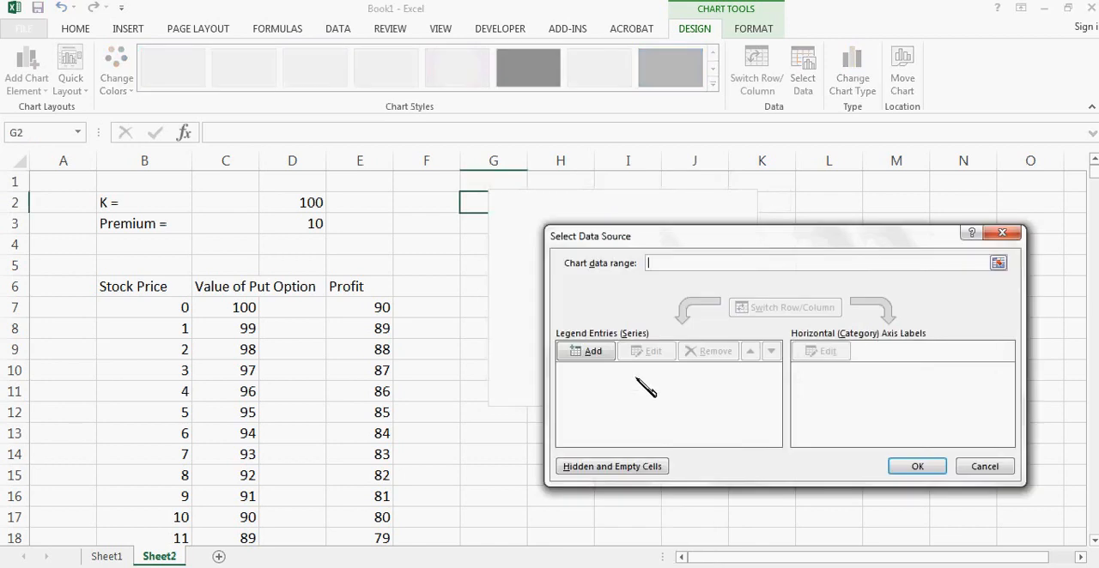
pyautogui.click(592, 350)
pyautogui.write('=Sheet2!$B$7:$B$400')
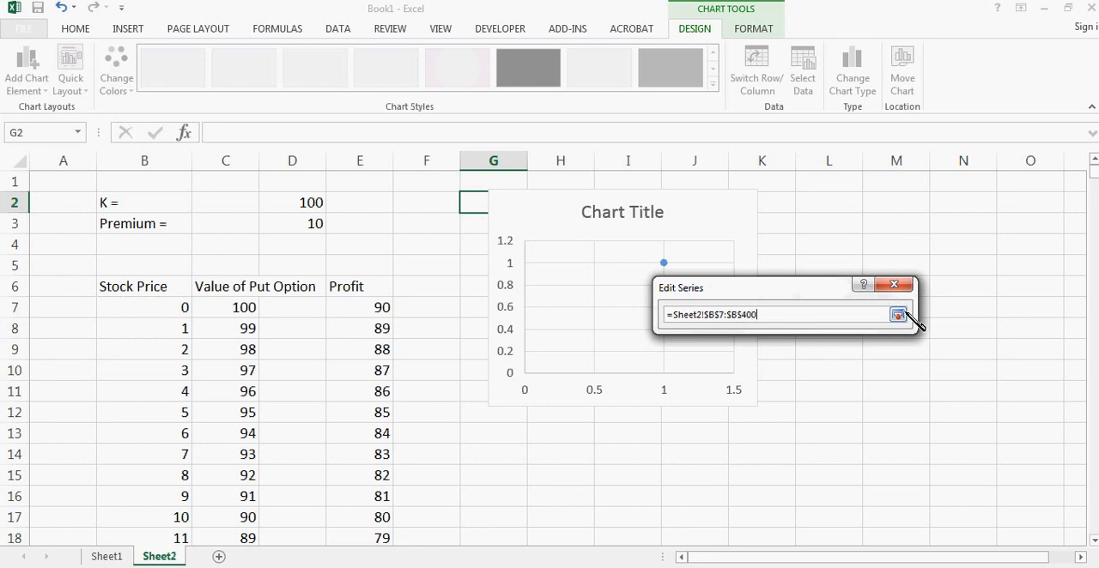
pyautogui.click(899, 314)
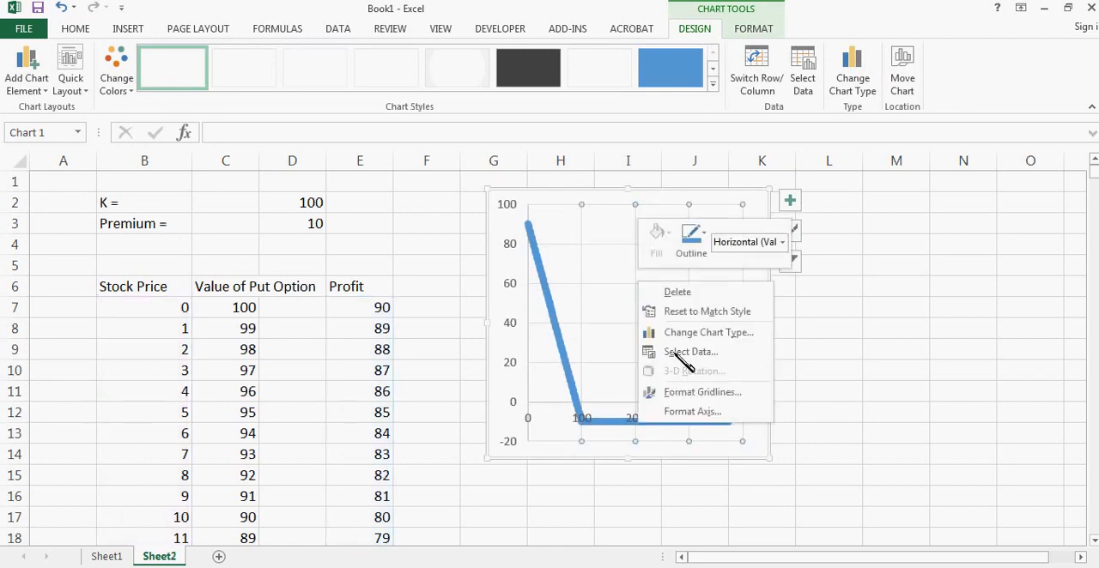
# Add a second chart series plotting the put option values from column C.
pyautogui.click(691, 351)
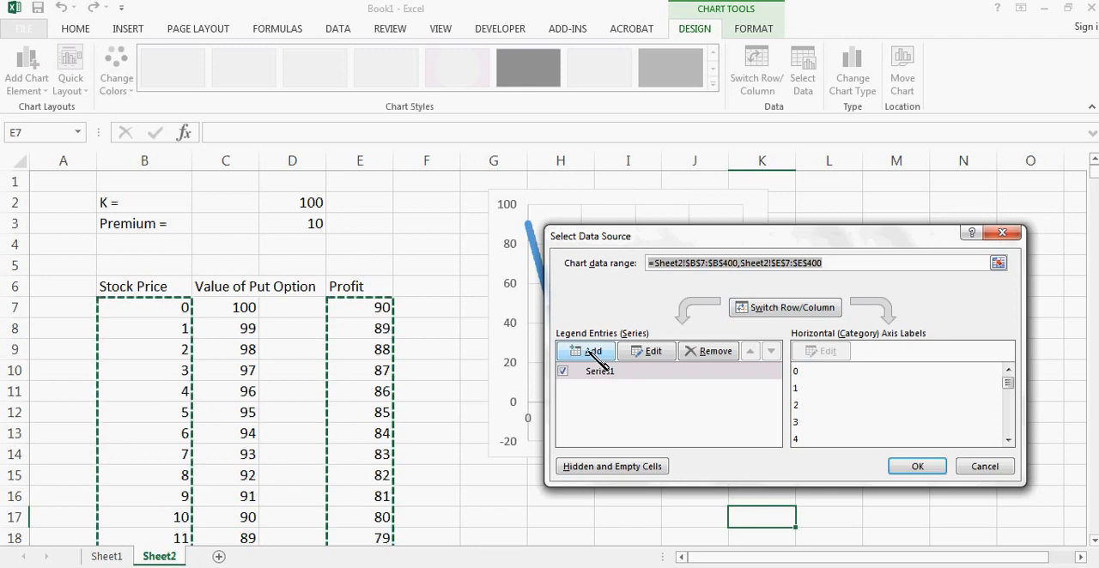
pyautogui.click(593, 350)
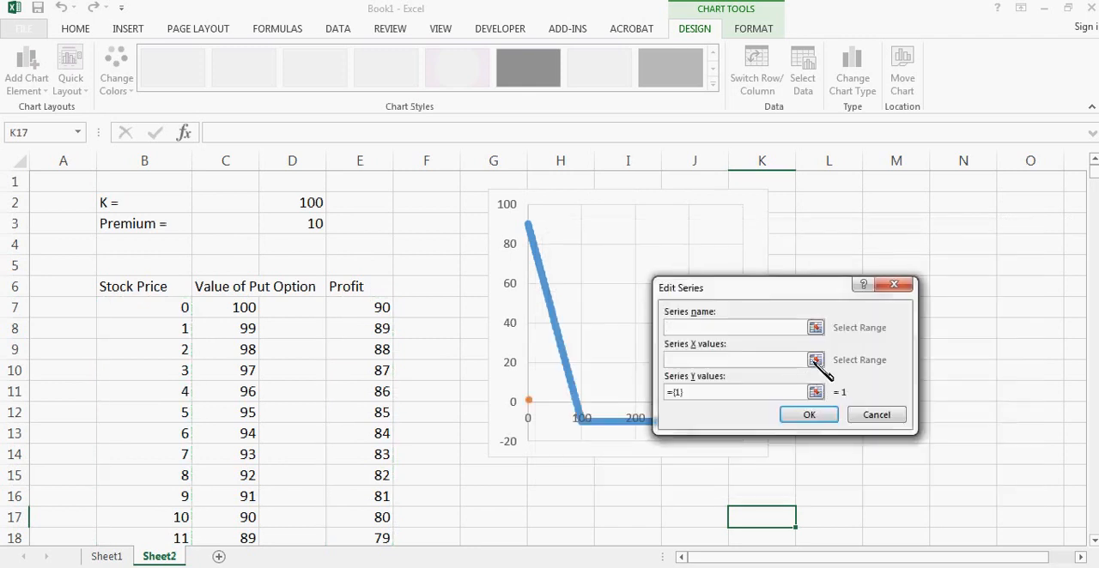
pyautogui.click(815, 360)
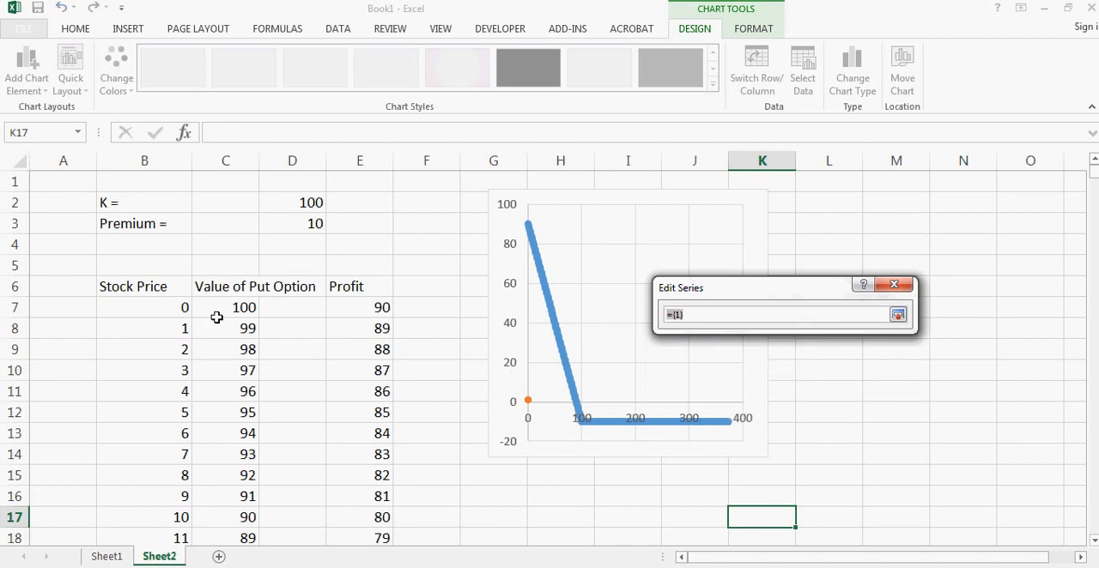
pyautogui.moveTo(226, 307); pyautogui.dragTo(226, 412)
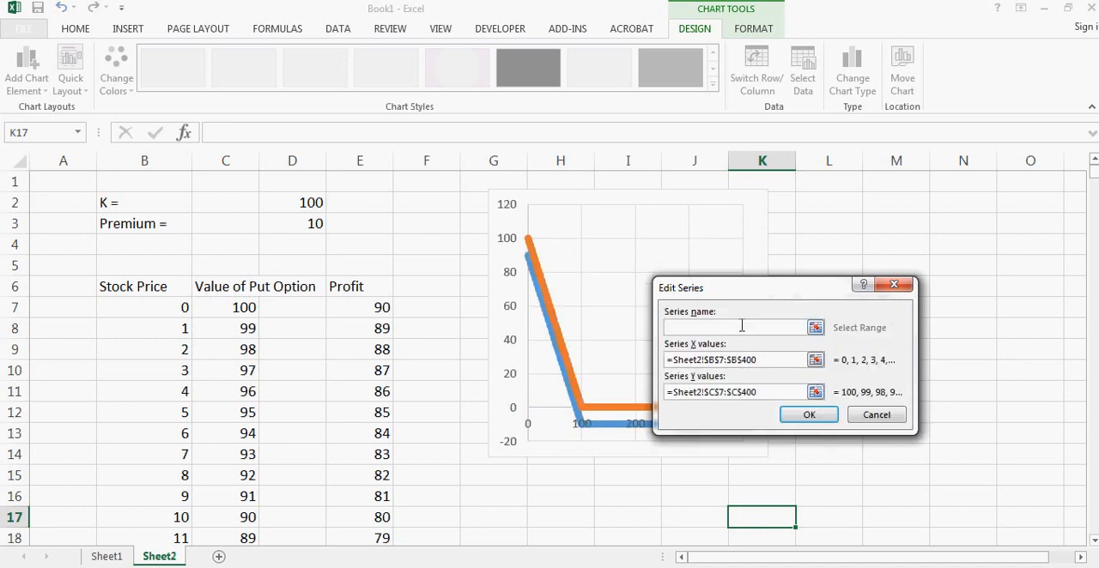
# Name the series 'Valur of Put' and 'Profit'.
pyautogui.click(738, 327)
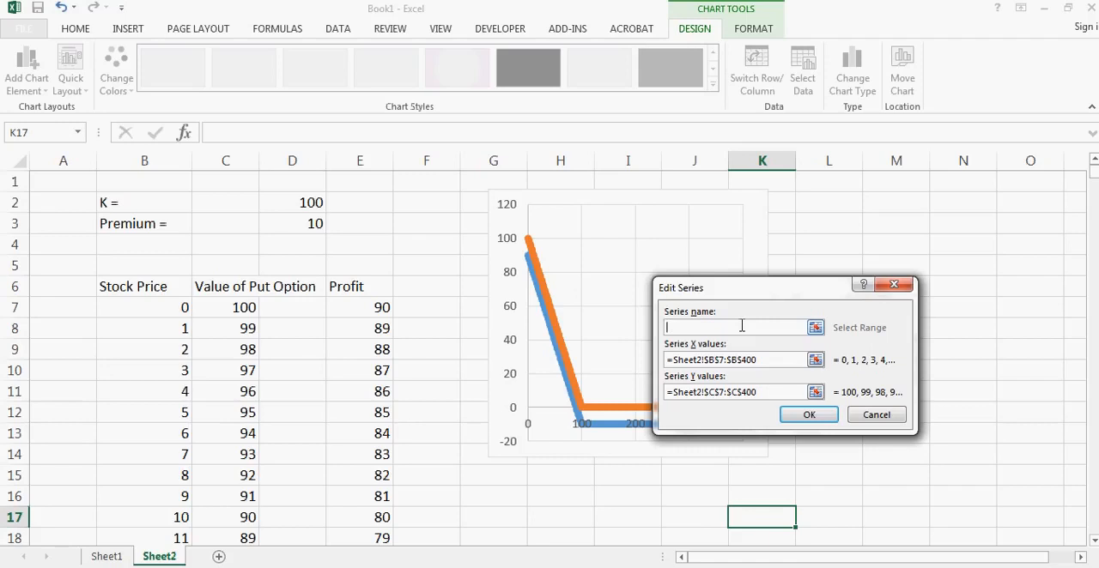
pyautogui.write('Valur of Put')
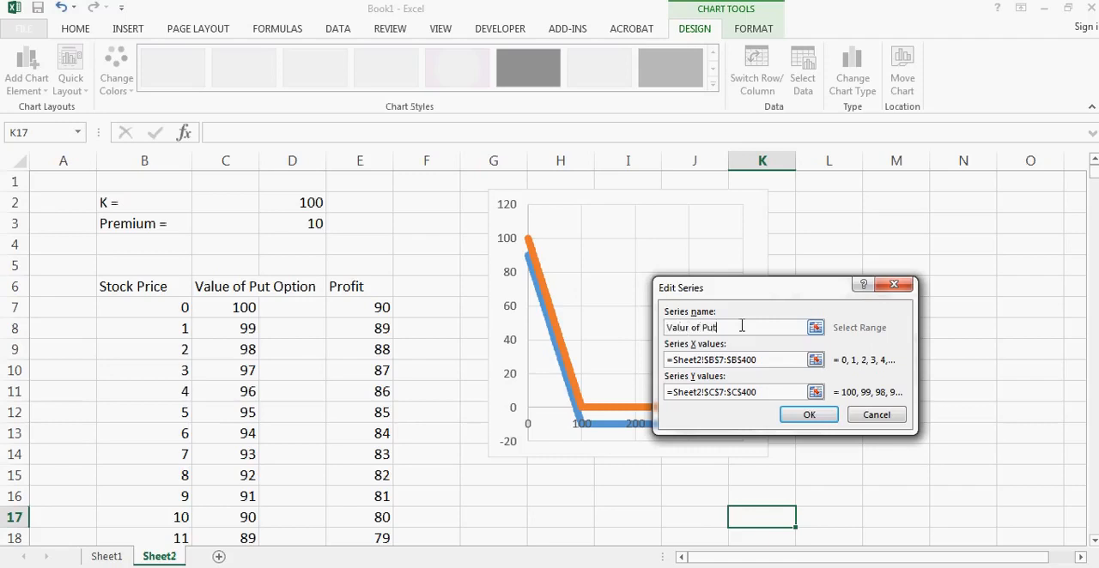
pyautogui.click(807, 414)
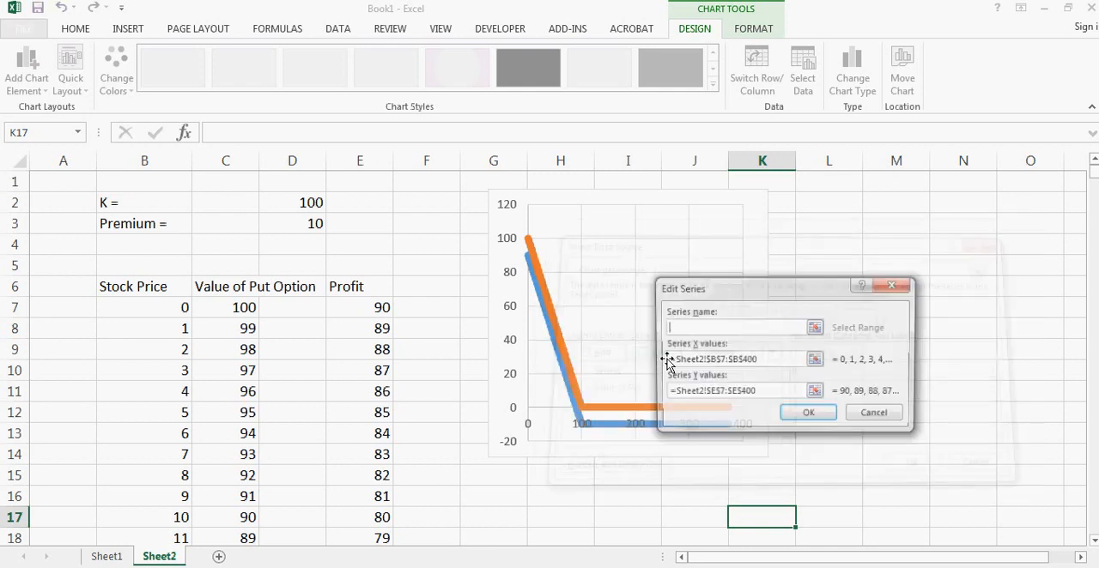
pyautogui.write('Profit')
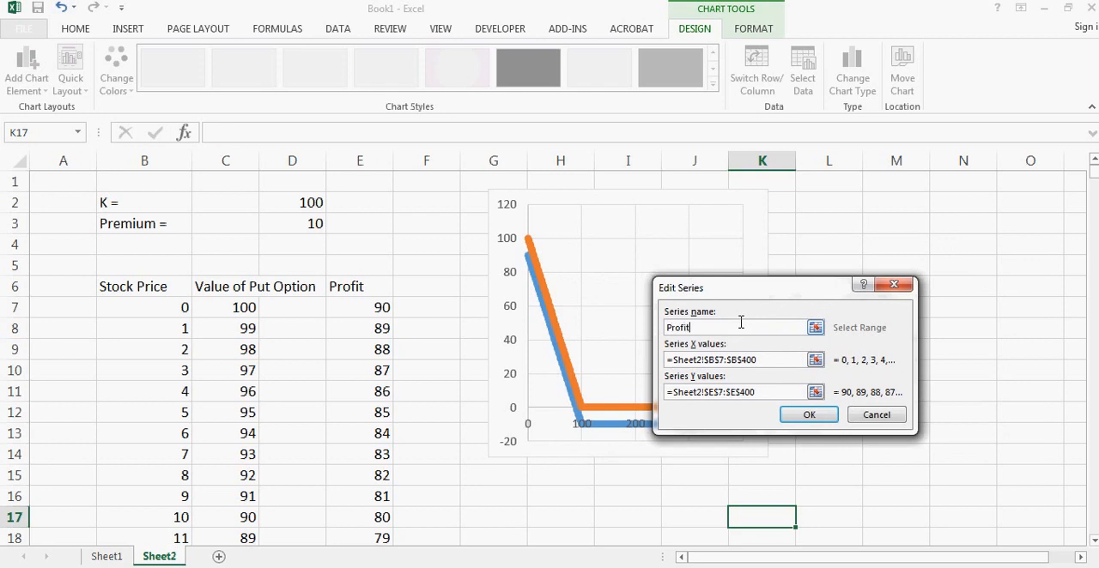
pyautogui.click(808, 415)
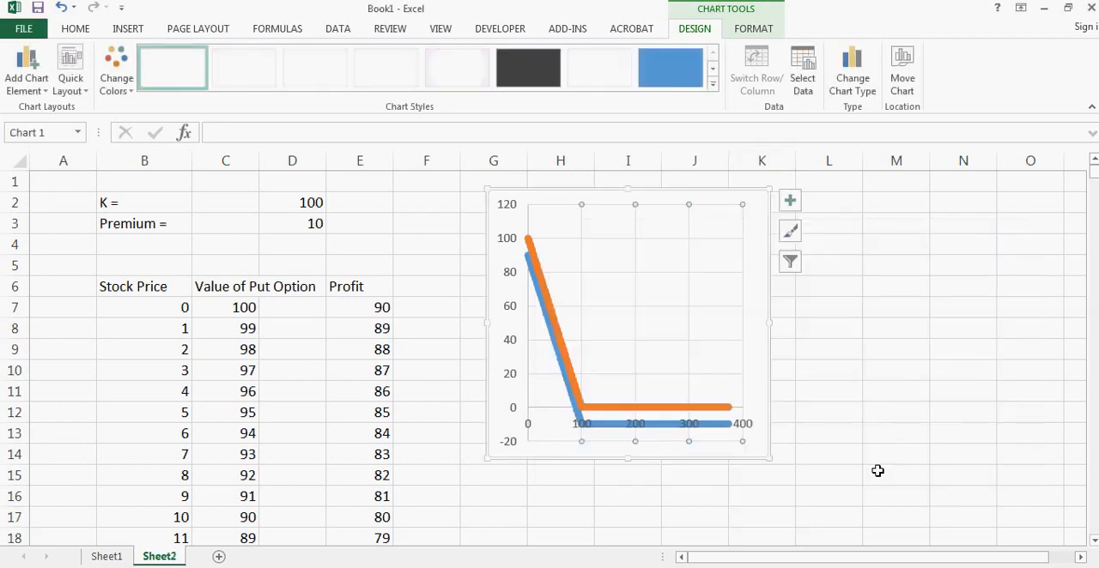
# Change the premium in D3 to 400, dropping profit to -300 and below.
pyautogui.click(895, 454)
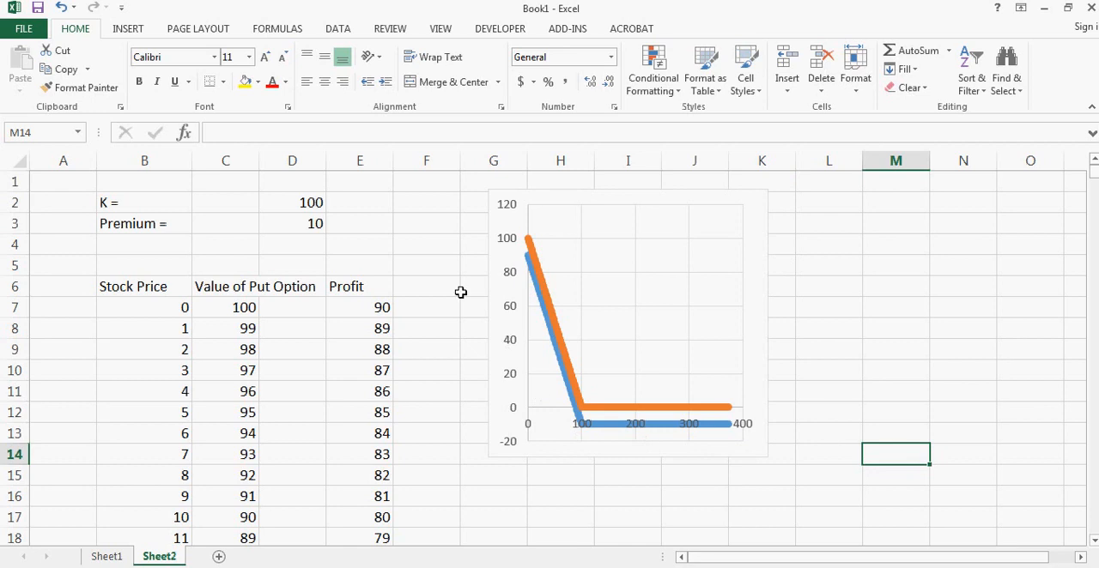
pyautogui.click(292, 223)
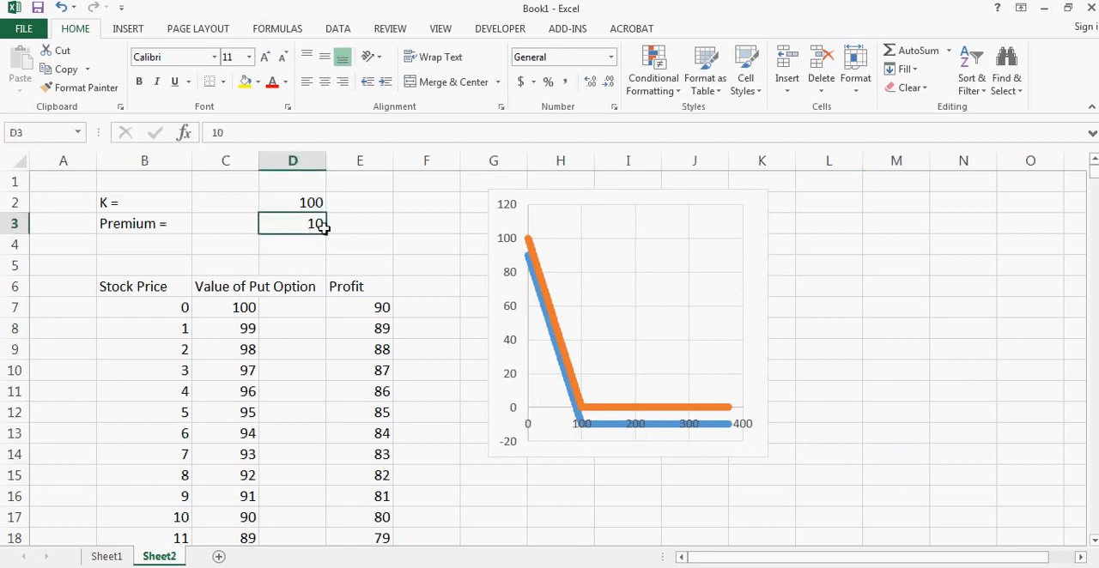
pyautogui.write('400')
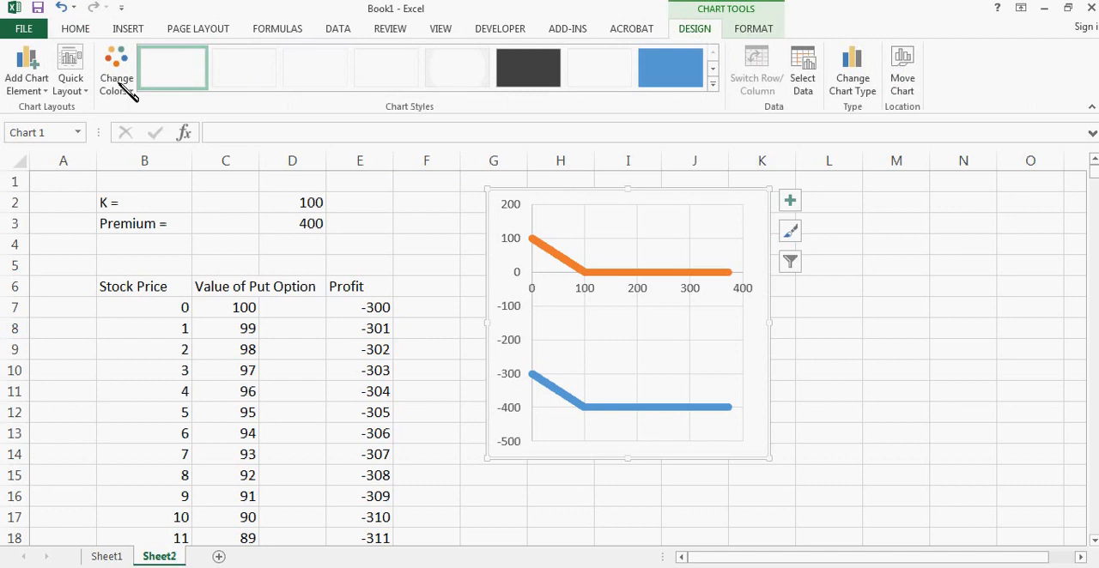
# Add a legend at the top of the chart.
pyautogui.click(26, 69)
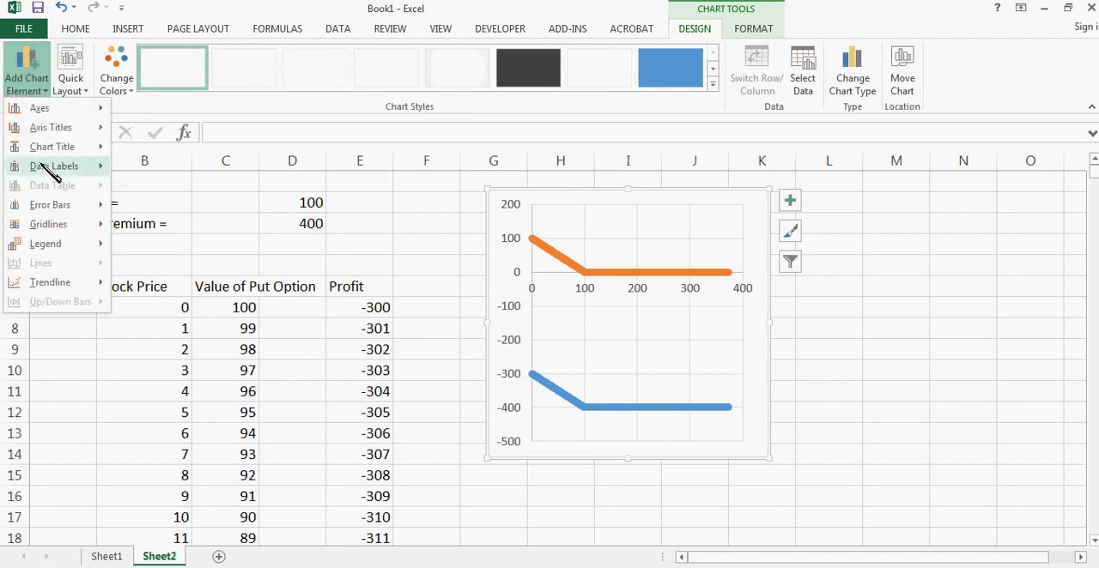
pyautogui.click(54, 166)
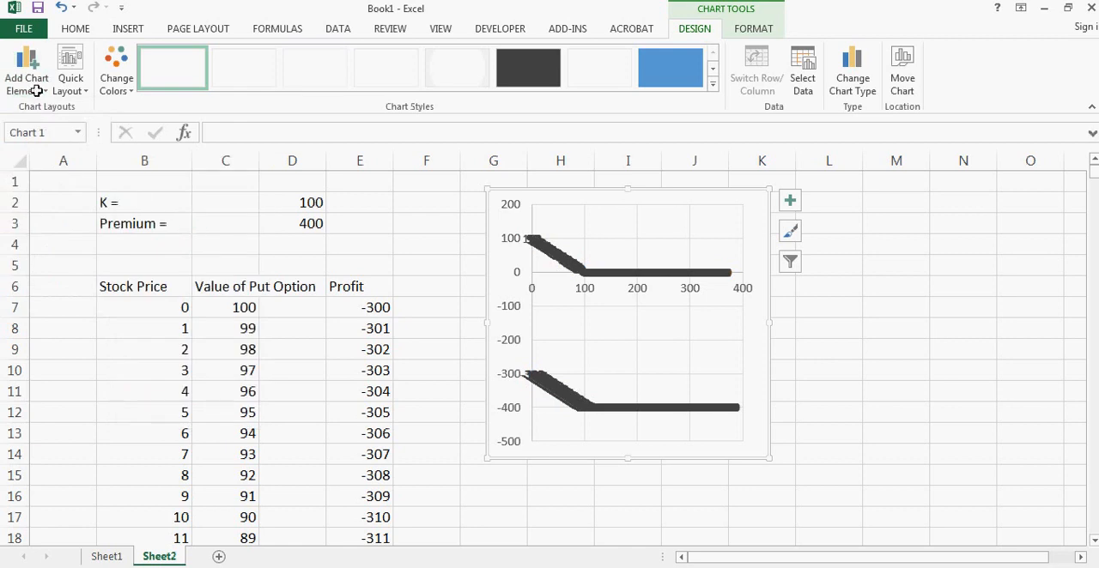
pyautogui.click(26, 73)
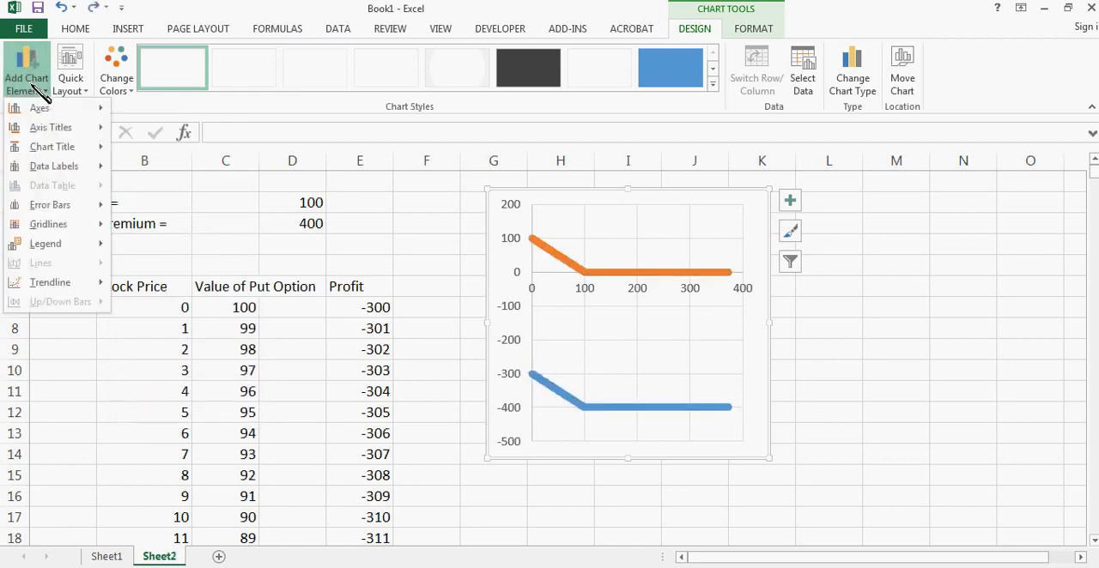
pyautogui.click(45, 243)
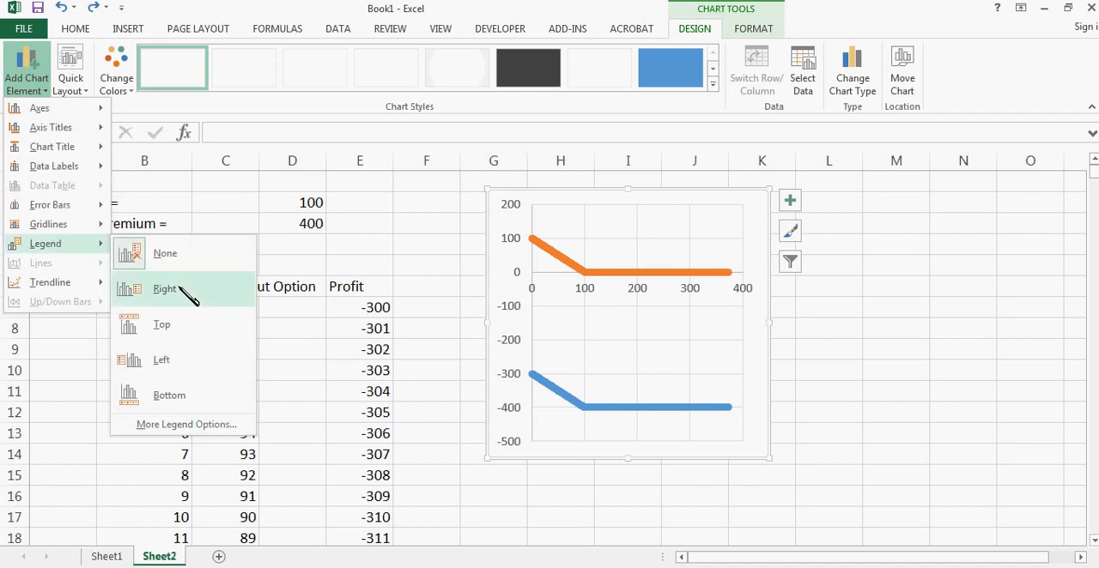
pyautogui.click(164, 288)
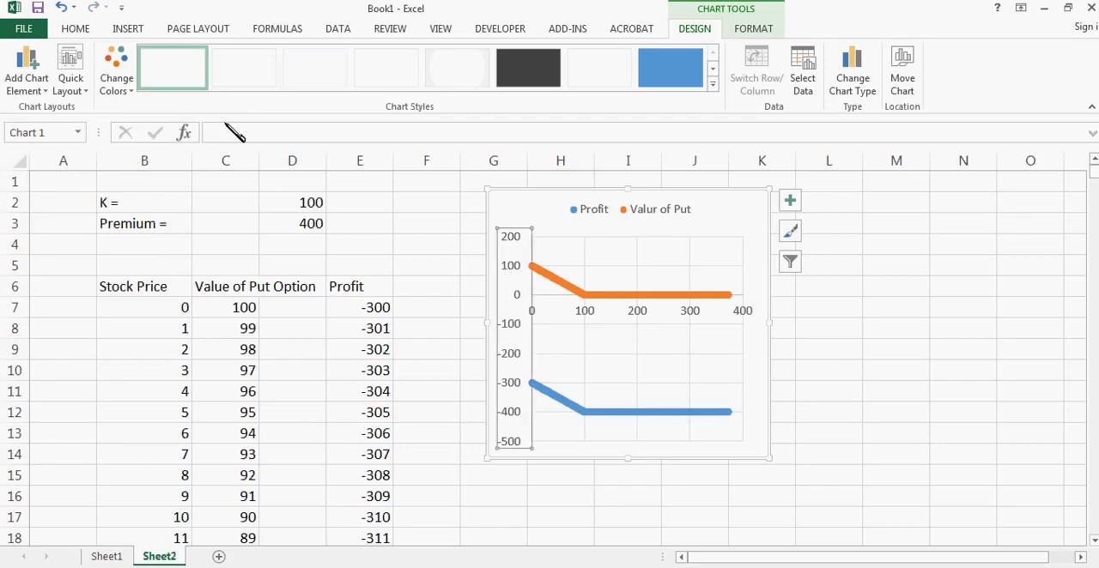
# Add the primary vertical axis title 'Value'.
pyautogui.click(26, 70)
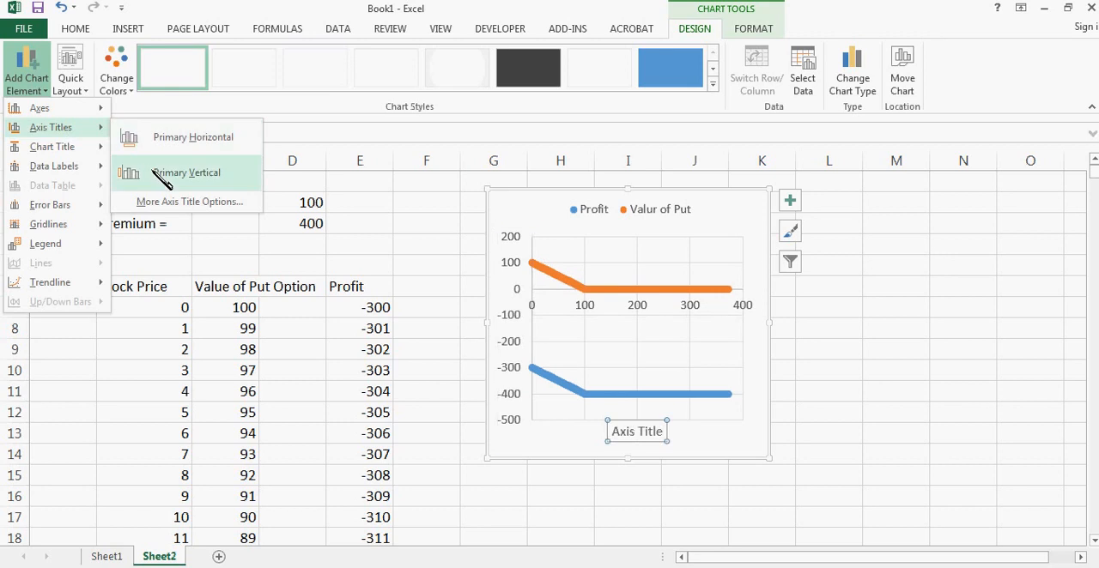
pyautogui.click(186, 173)
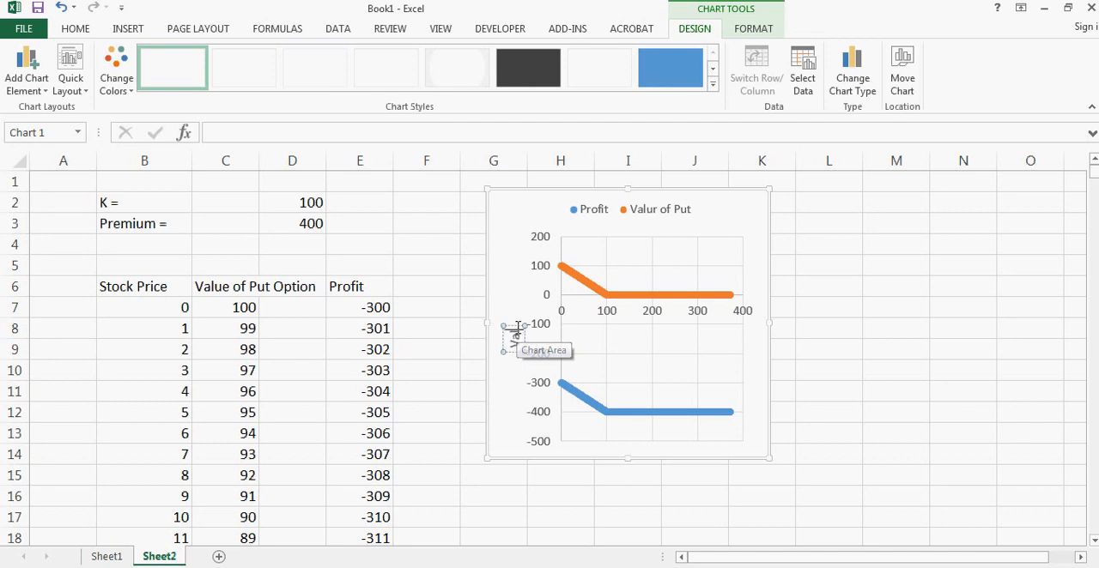
pyautogui.click(627, 496)
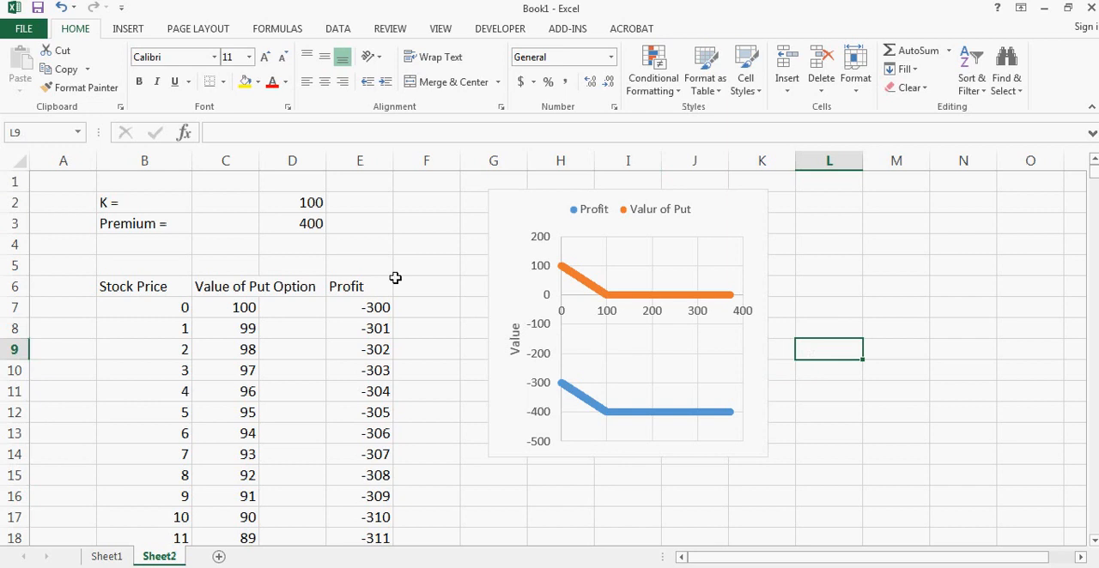
# Enter premium 50 in D3 and strike 300 in D2, so put values start at 300.
pyautogui.click(293, 224)
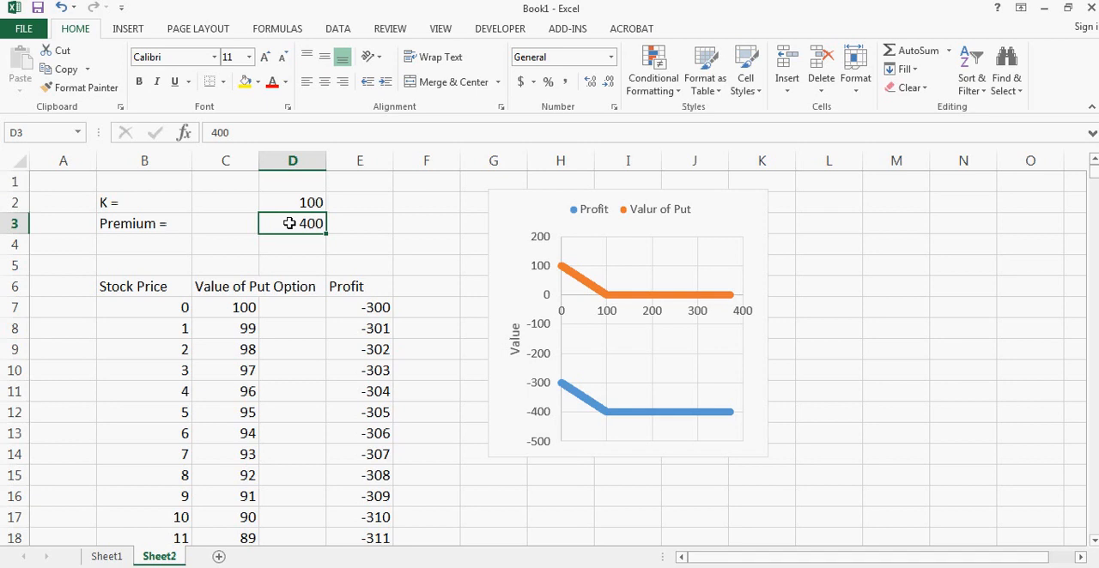
pyautogui.click(292, 202)
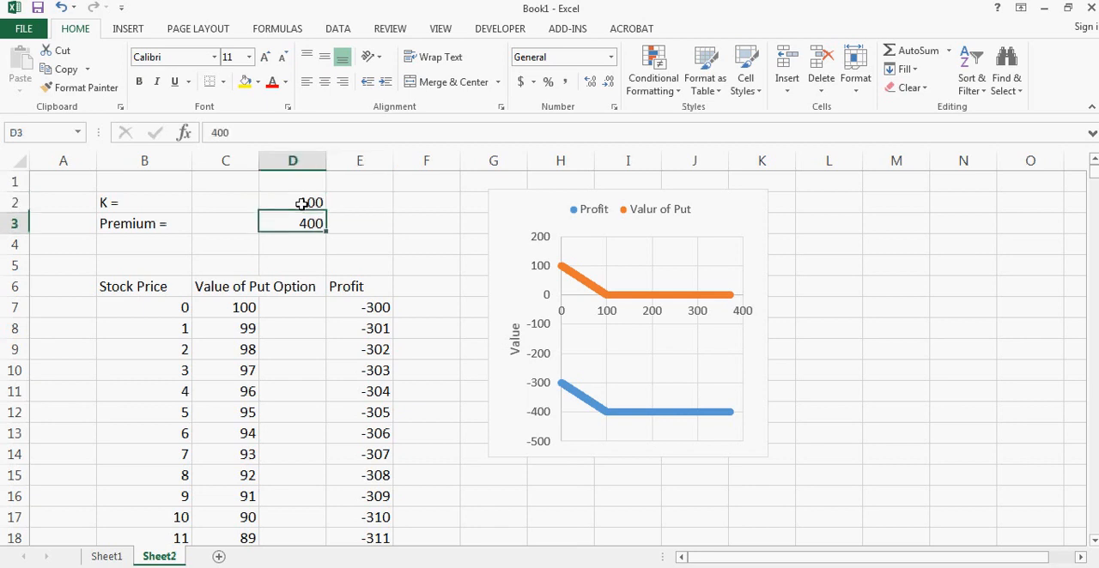
pyautogui.write('50')
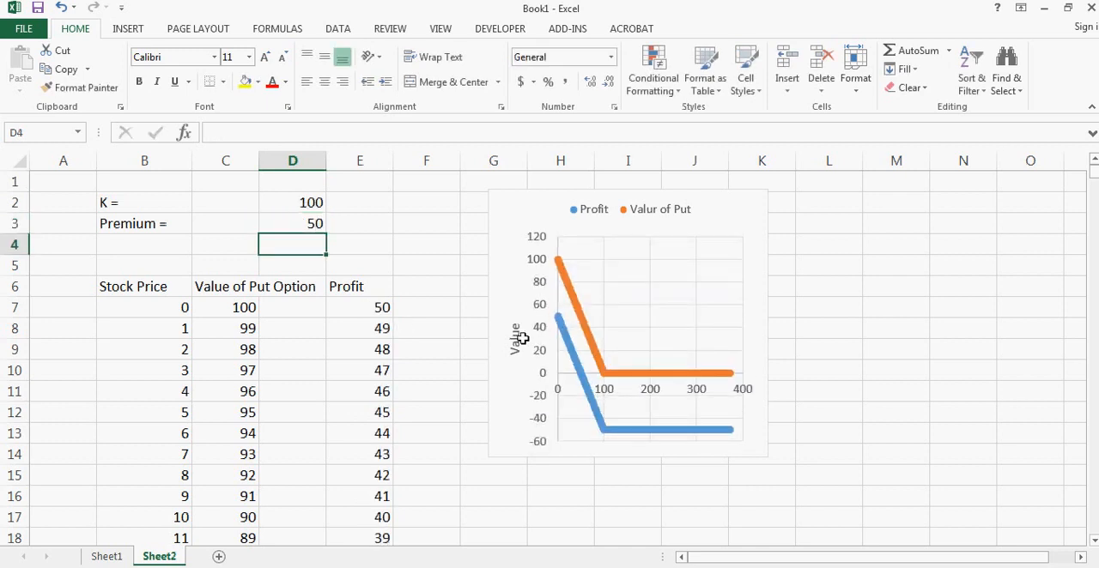
pyautogui.moveTo(584, 351)
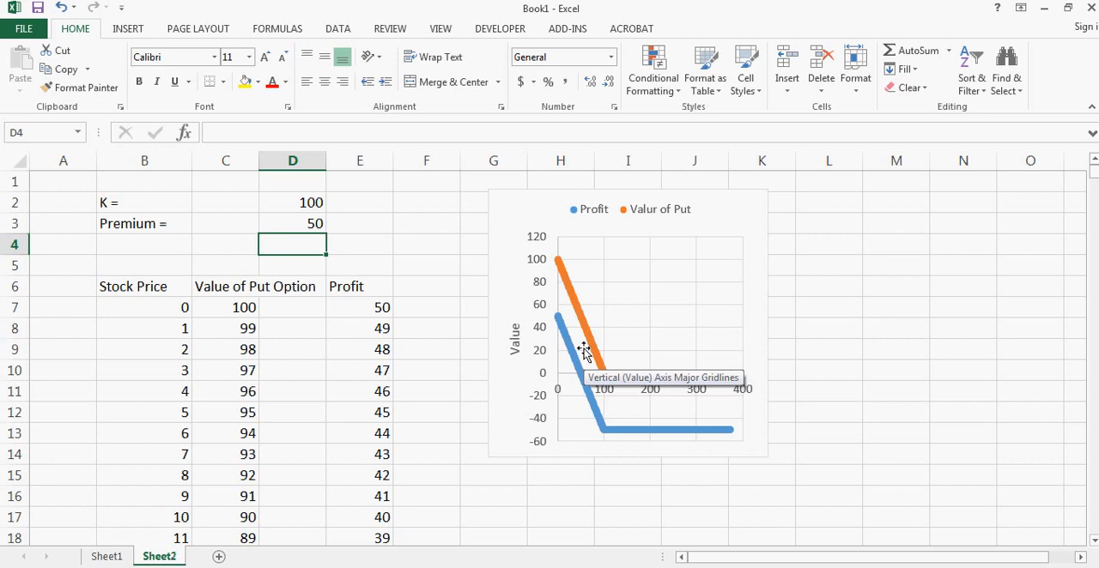
pyautogui.click(292, 201)
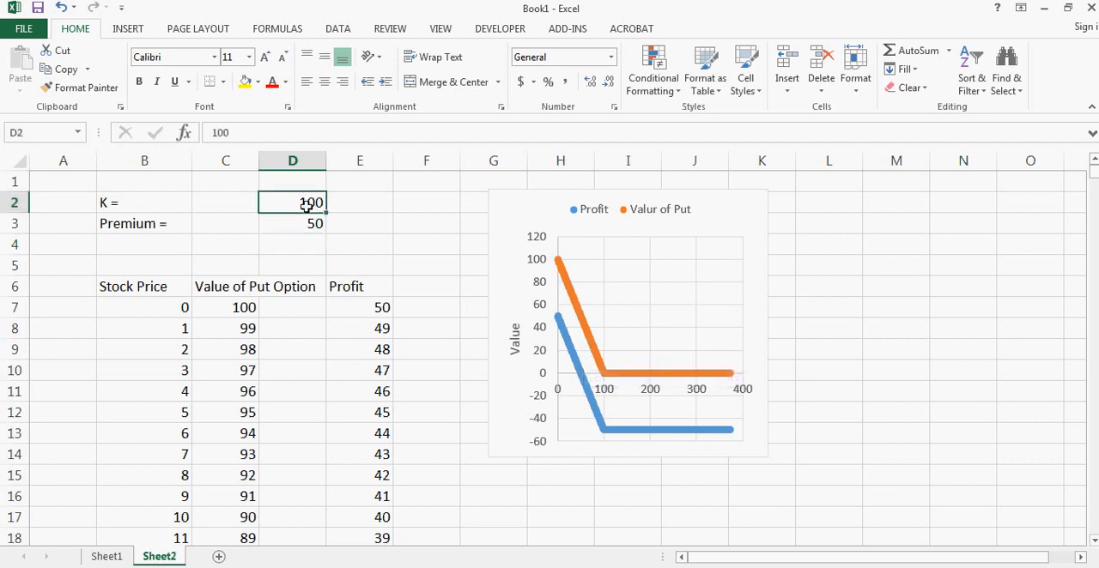
pyautogui.write('40')
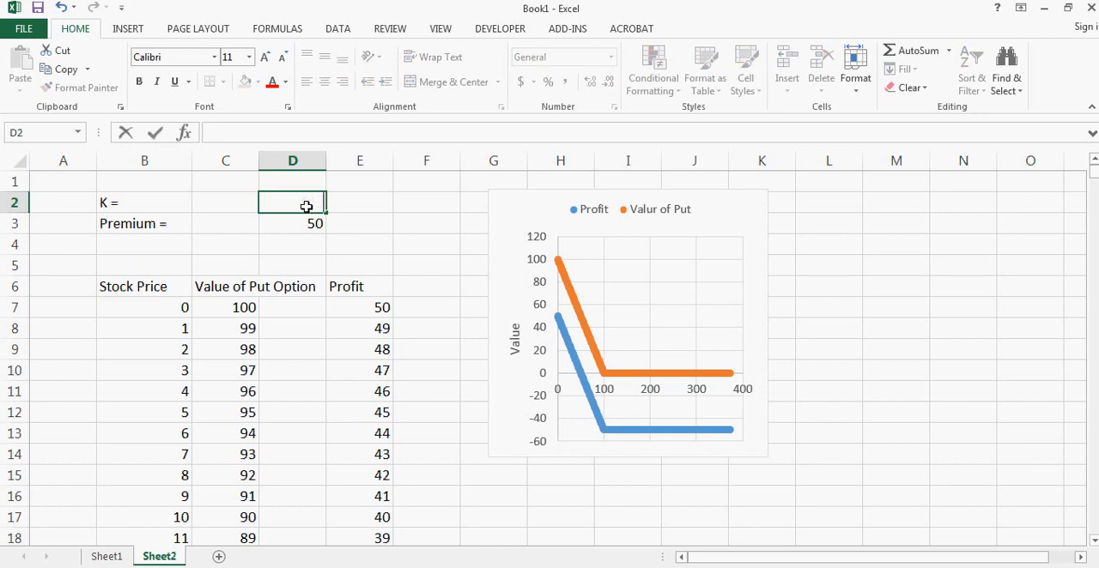
pyautogui.write('300')
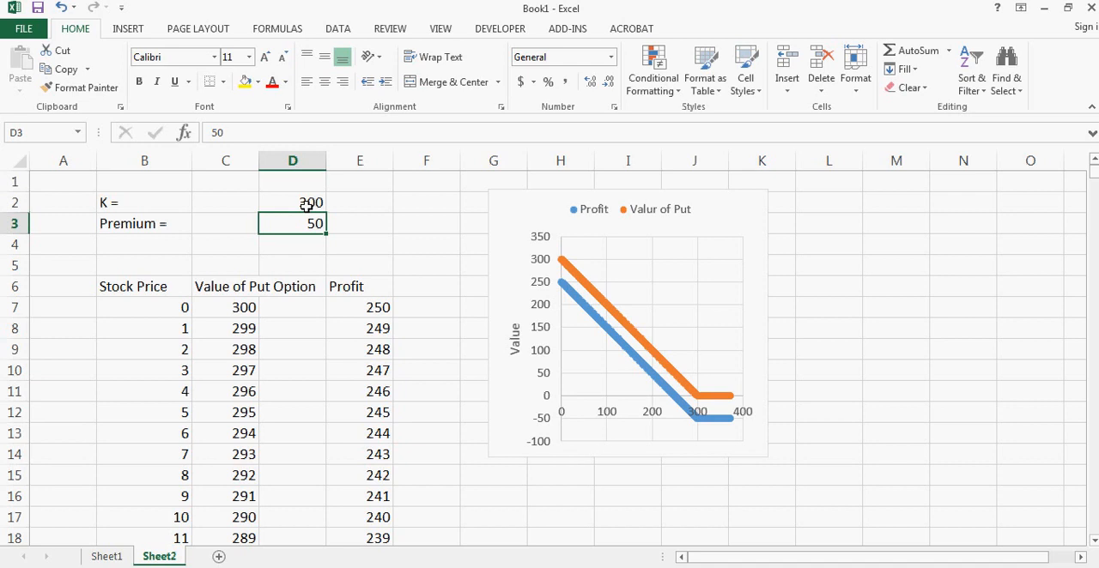
pyautogui.click(359, 223)
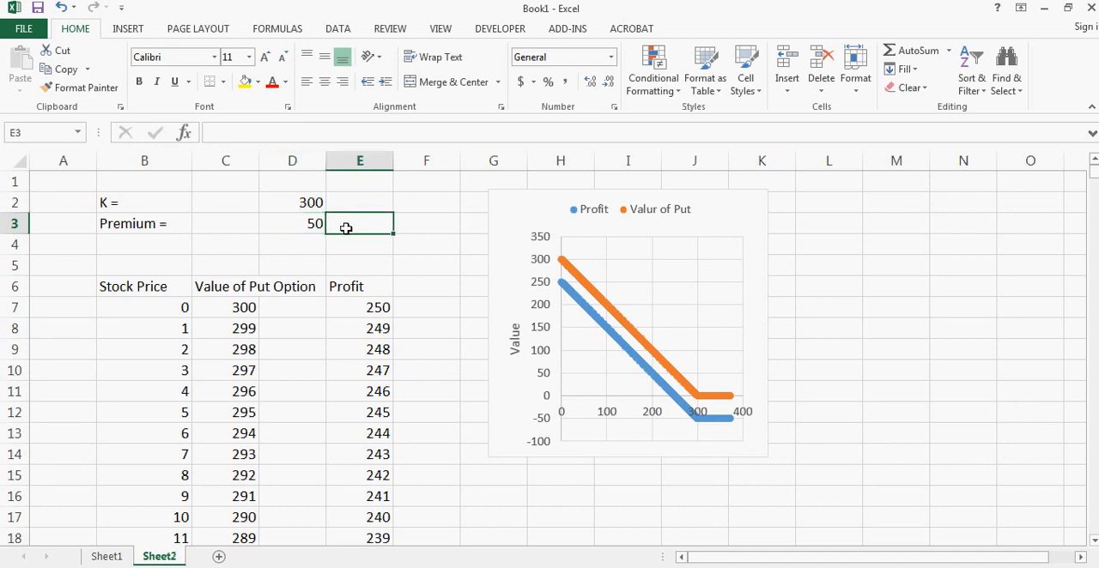